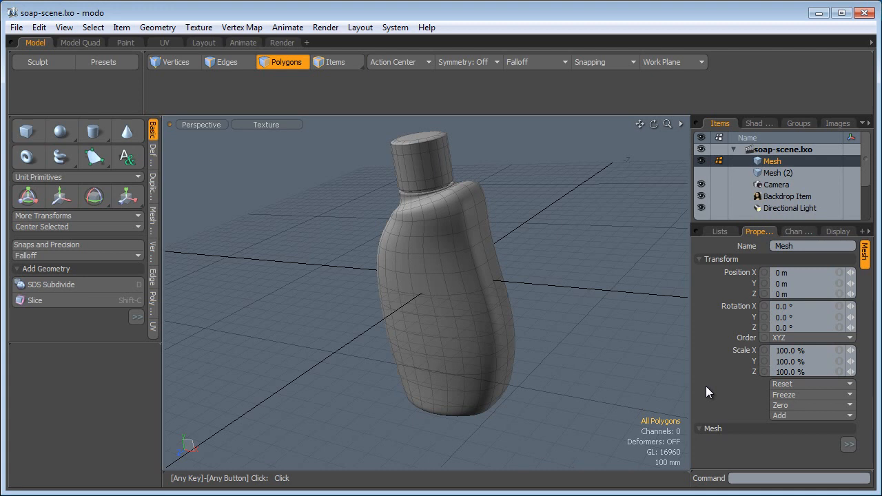
Step: Load the Soap photo from the Images tab's Load Image dialog, then return to Items
{"action": "left_click", "coordinate": [838, 123]}
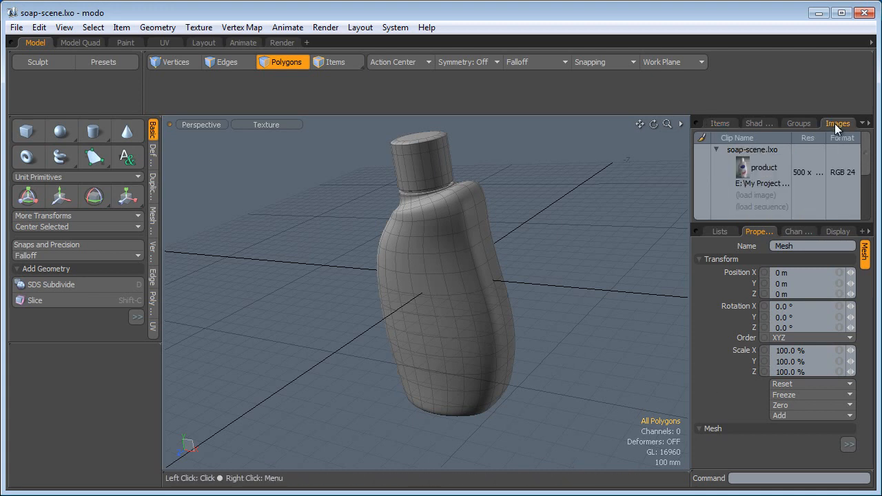
{"action": "left_click", "coordinate": [755, 195]}
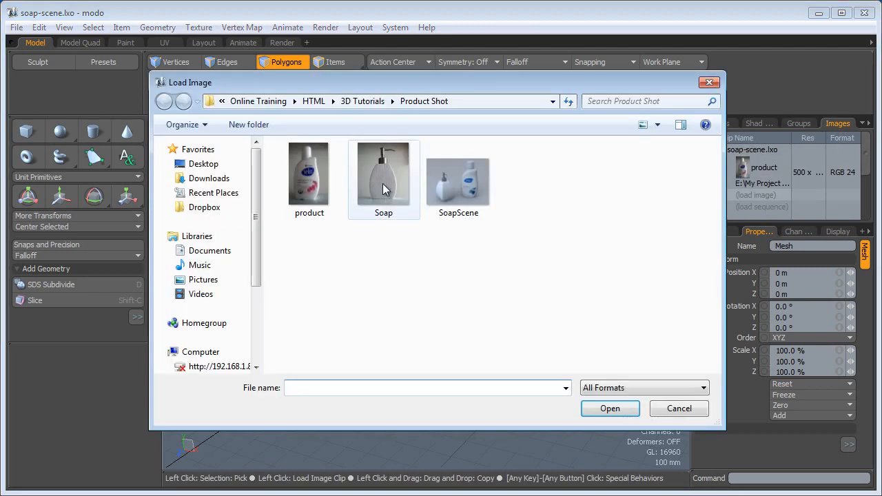
{"action": "left_click", "coordinate": [677, 408]}
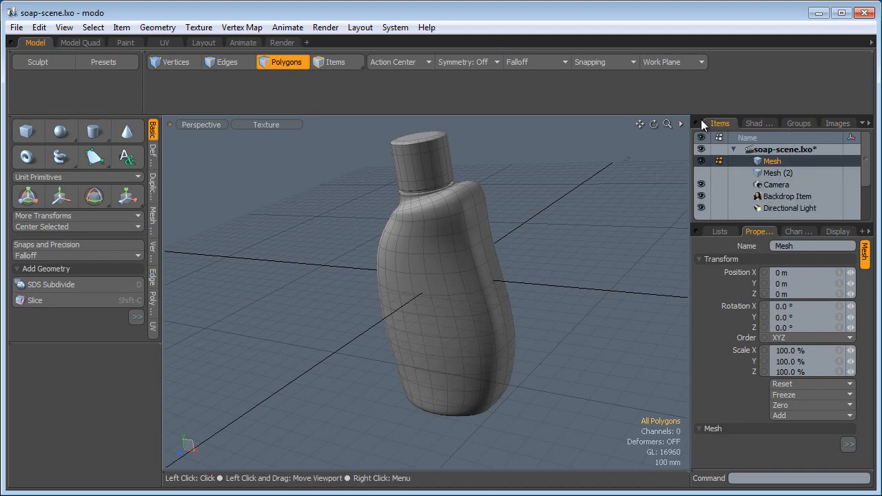
{"action": "left_click", "coordinate": [80, 42]}
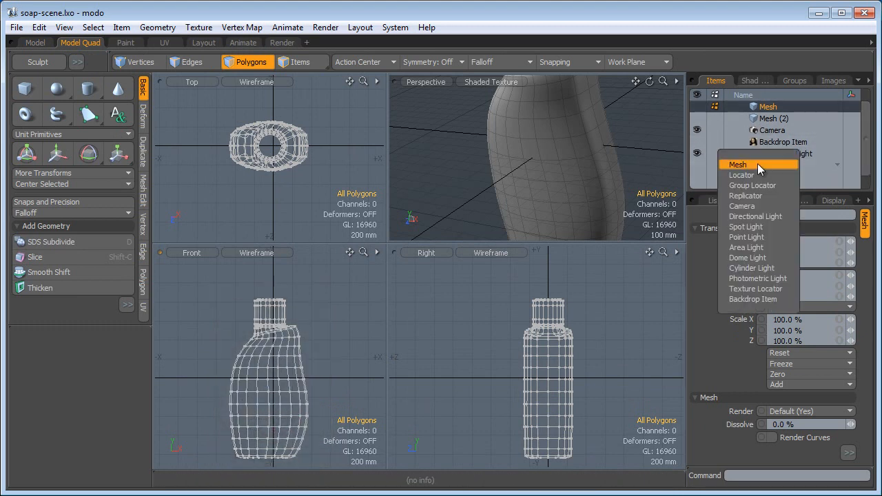
Step: Add a Backdrop item showing Soap at 50% scale, plus a new empty Mesh (3)
{"action": "left_click", "coordinate": [752, 299]}
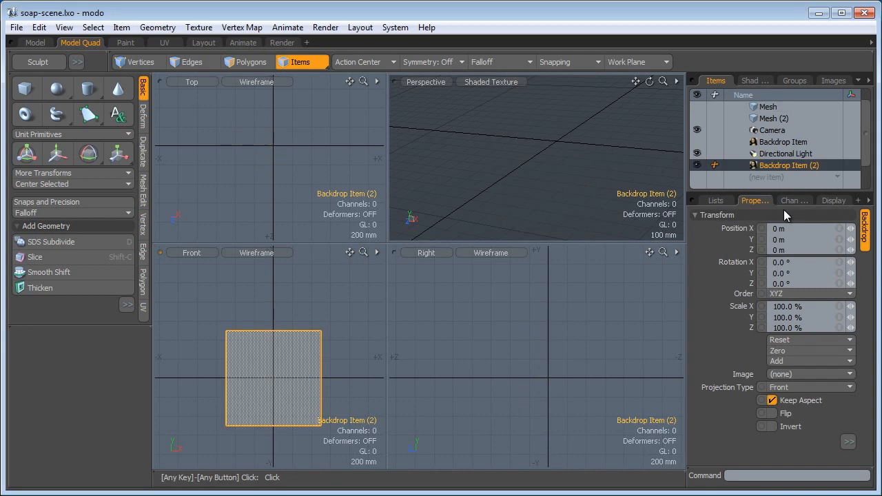
{"action": "left_click", "coordinate": [807, 373]}
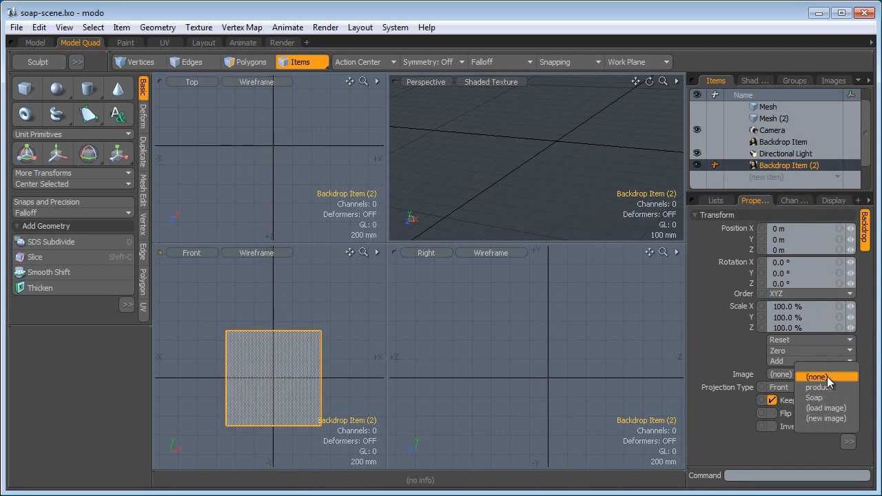
{"action": "left_click", "coordinate": [814, 397]}
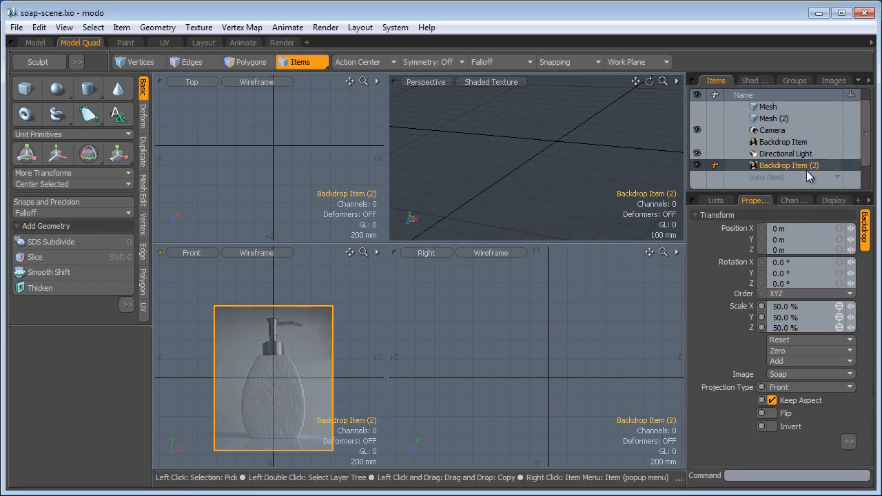
{"action": "left_click", "coordinate": [771, 165]}
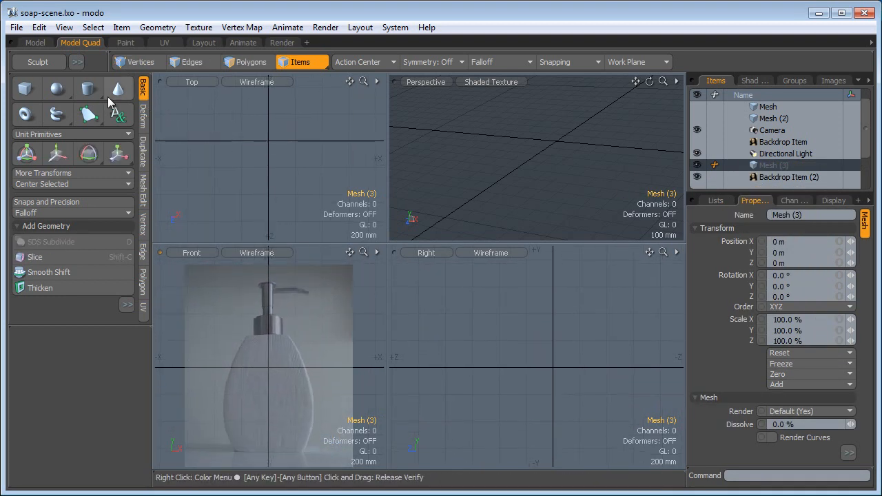
Step: Drag out a flat Cube at the bottle base and adjust its Size values
{"action": "left_click", "coordinate": [25, 87]}
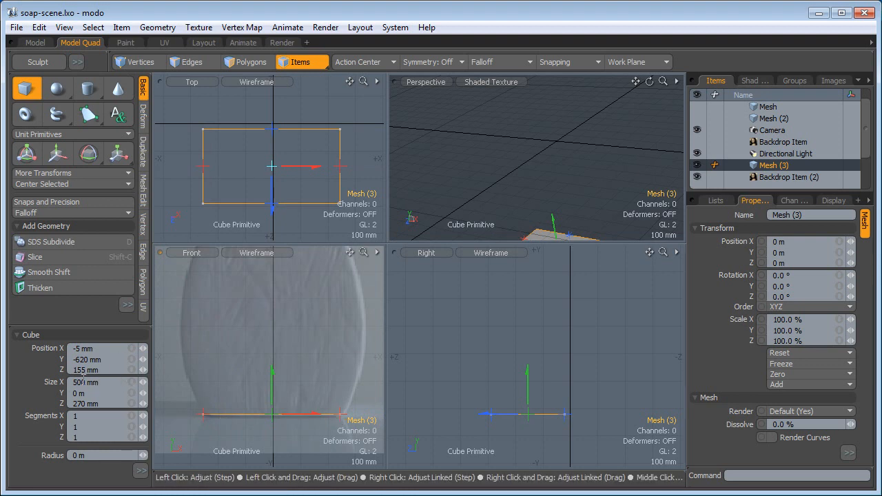
{"action": "triple_click", "coordinate": [97, 403]}
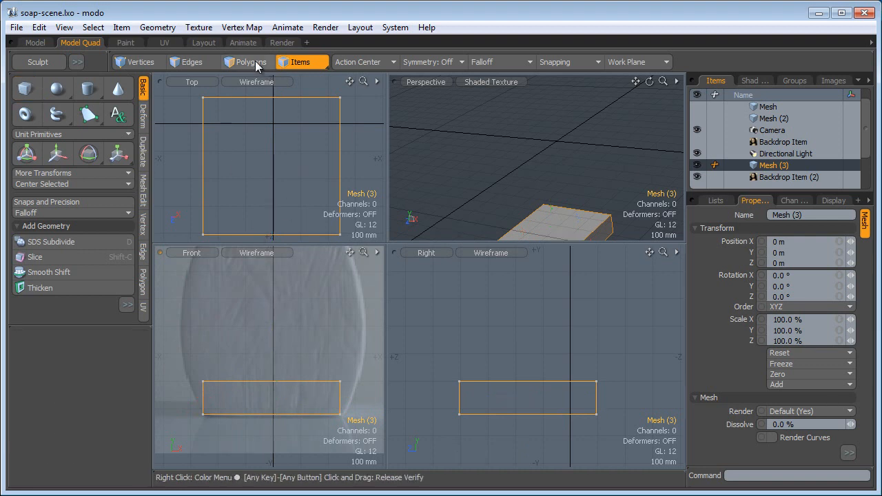
Step: Bevel the box's top face upward repeatedly, shifting and tapering each step along the backdrop outline
{"action": "left_click", "coordinate": [251, 62]}
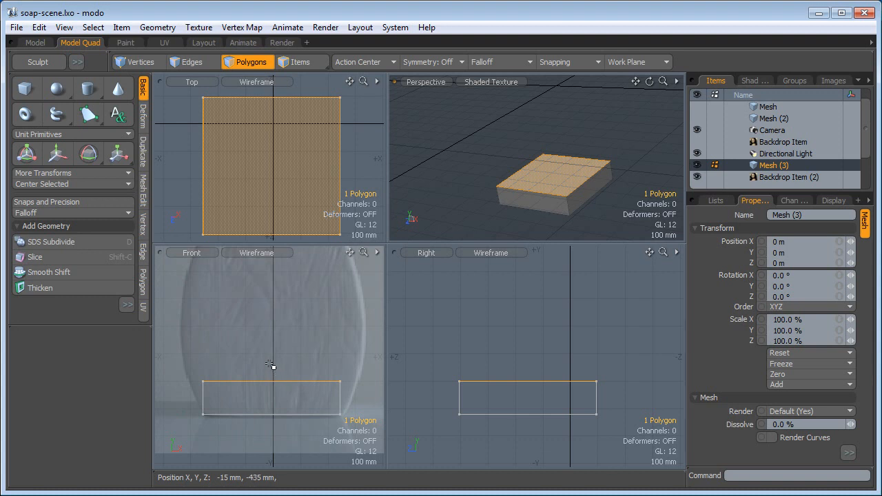
{"action": "left_click", "coordinate": [118, 153]}
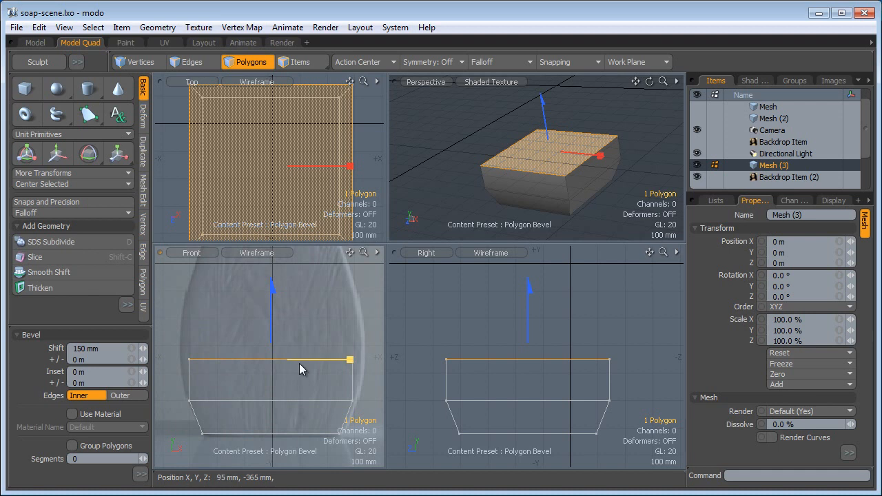
{"action": "left_click", "coordinate": [117, 153]}
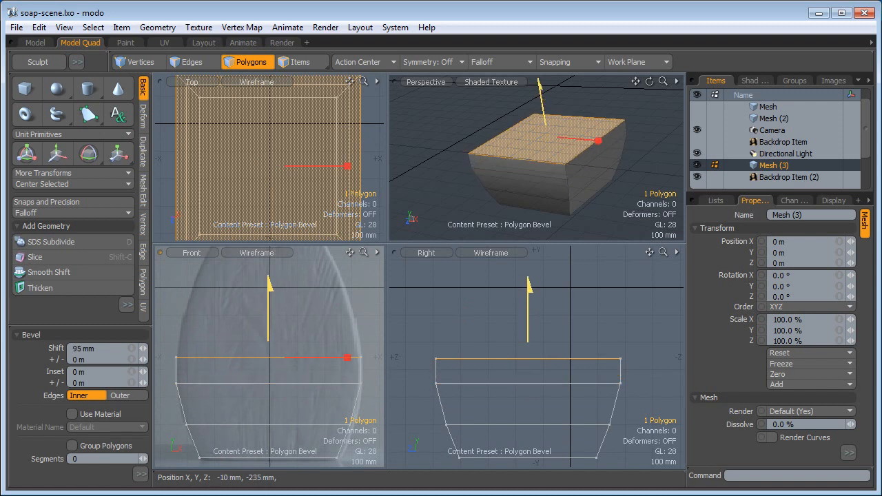
{"action": "left_click_drag", "start_coordinate": [348, 357], "coordinate": [348, 336]}
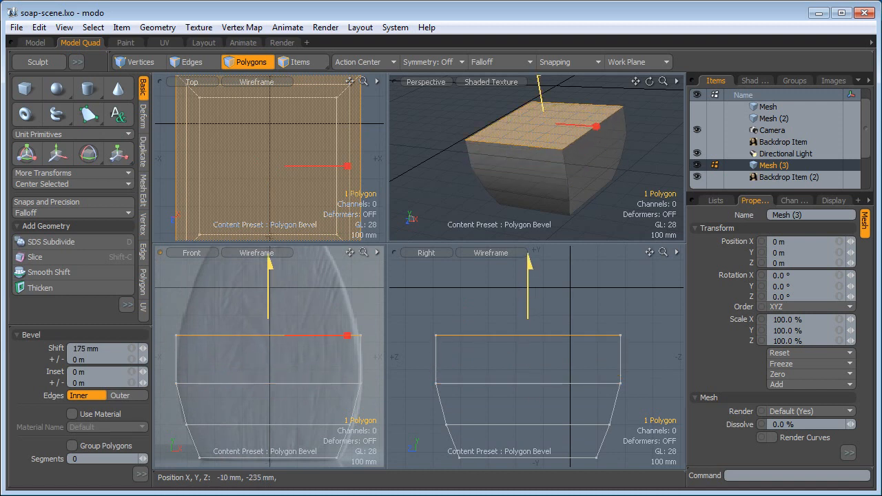
{"action": "left_click", "coordinate": [119, 154]}
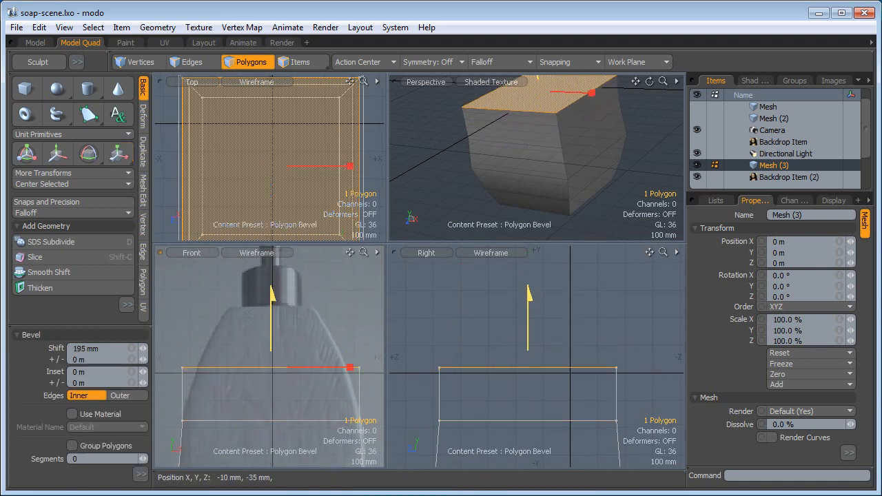
{"action": "left_click", "coordinate": [117, 153]}
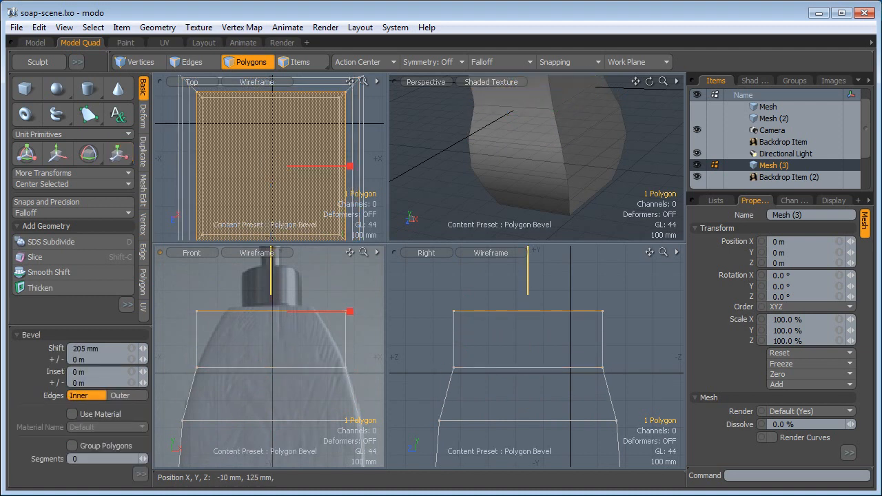
{"action": "left_click", "coordinate": [119, 153]}
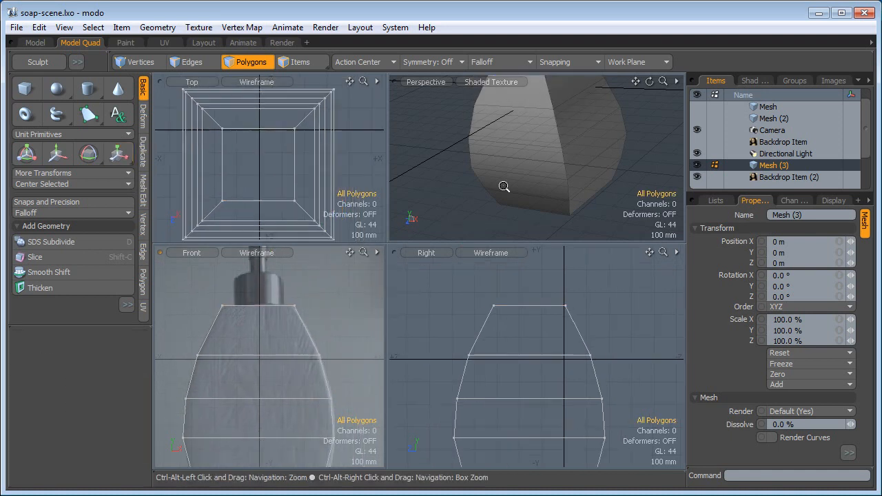
Step: Switch to the Model layout's Perspective view, zoom and orbit, and show the Mesh Edit tools
{"action": "left_click", "coordinate": [35, 42]}
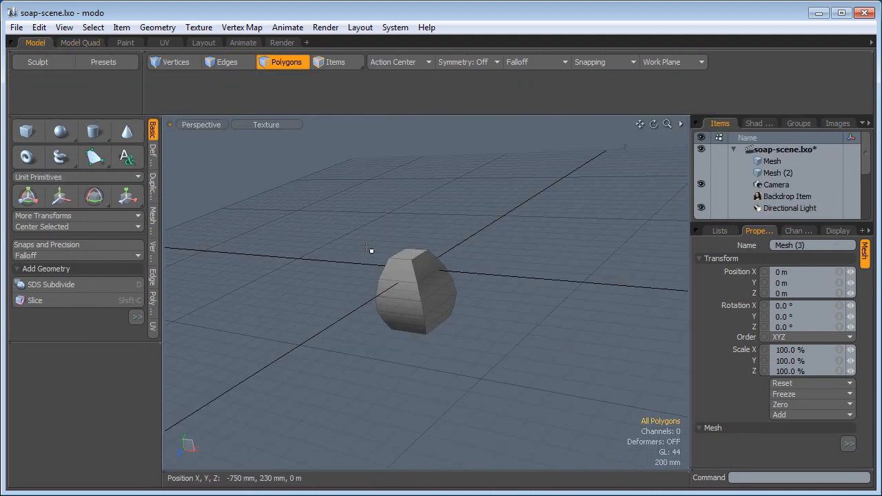
{"action": "left_click_drag", "start_coordinate": [368, 248], "coordinate": [417, 279]}
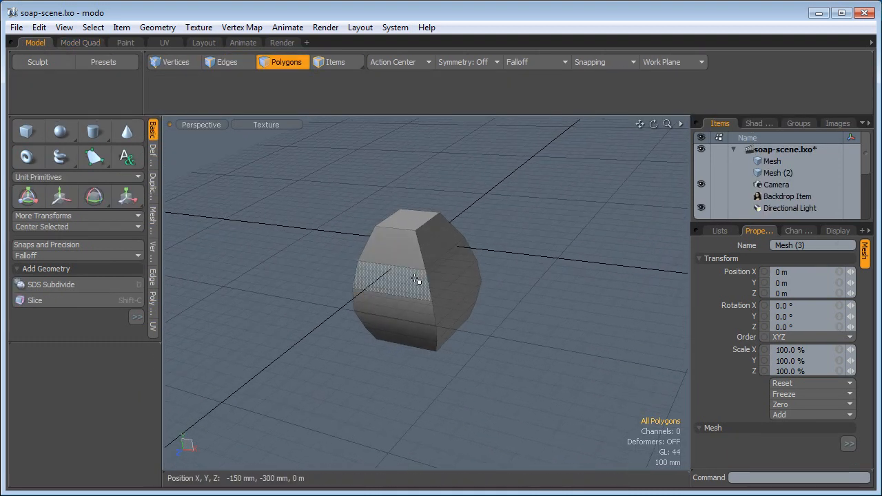
{"action": "left_click_drag", "start_coordinate": [413, 279], "coordinate": [455, 272]}
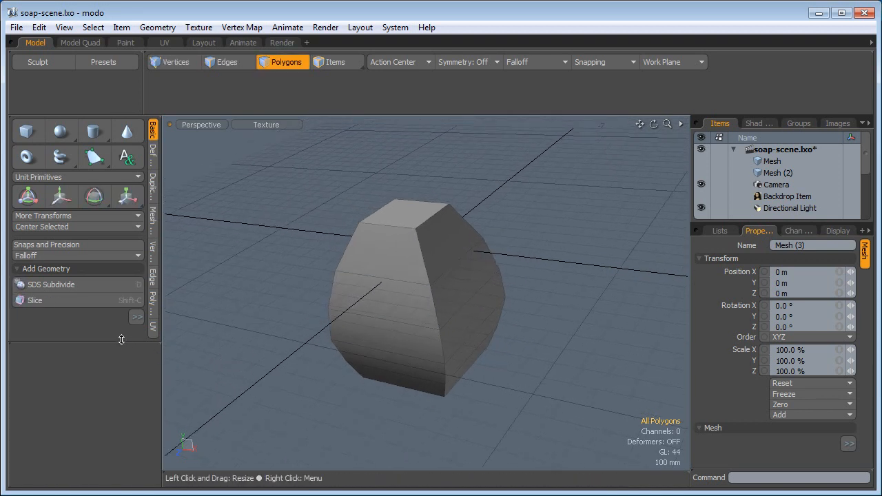
{"action": "left_click", "coordinate": [453, 272]}
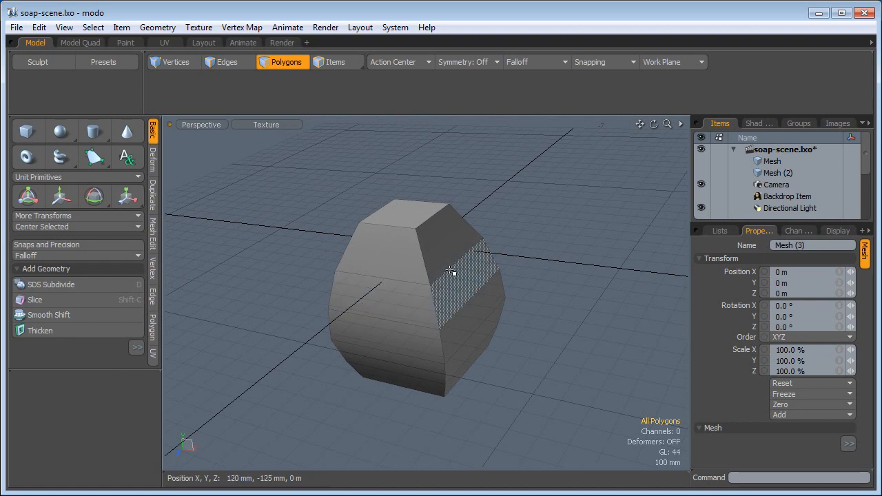
{"action": "left_click", "coordinate": [451, 272]}
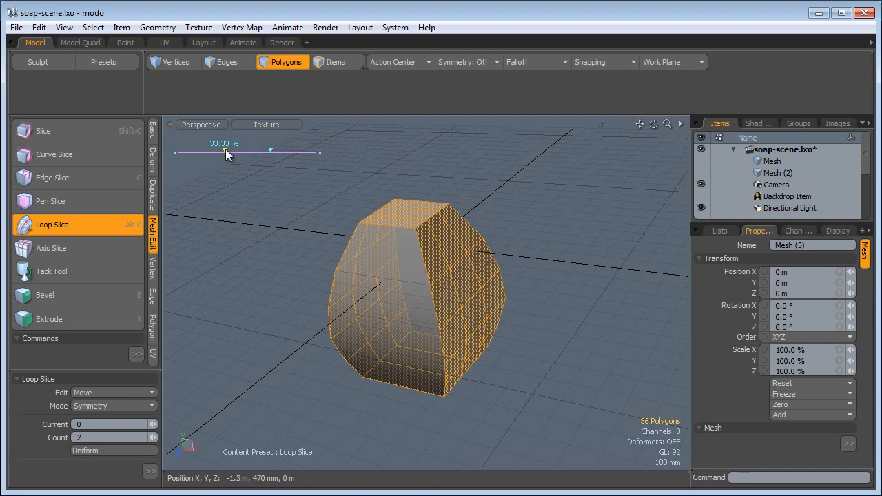
Step: Space the two edge loops evenly, then add a Free-mode Loop Slice through the top section
{"action": "left_click_drag", "start_coordinate": [224, 151], "coordinate": [193, 152]}
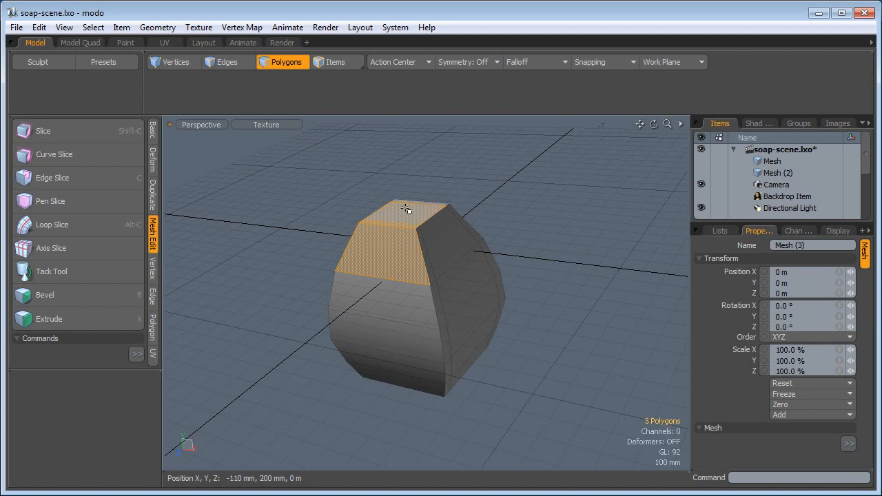
{"action": "left_click", "coordinate": [53, 223]}
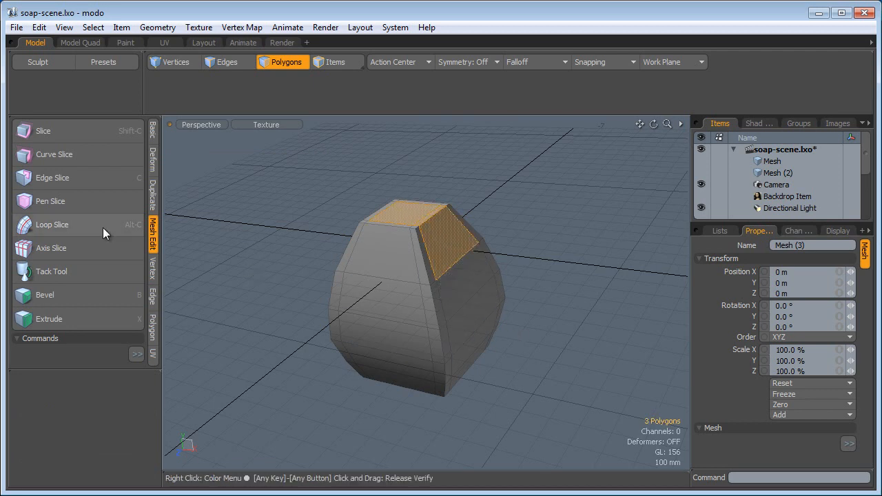
{"action": "left_click", "coordinate": [52, 224]}
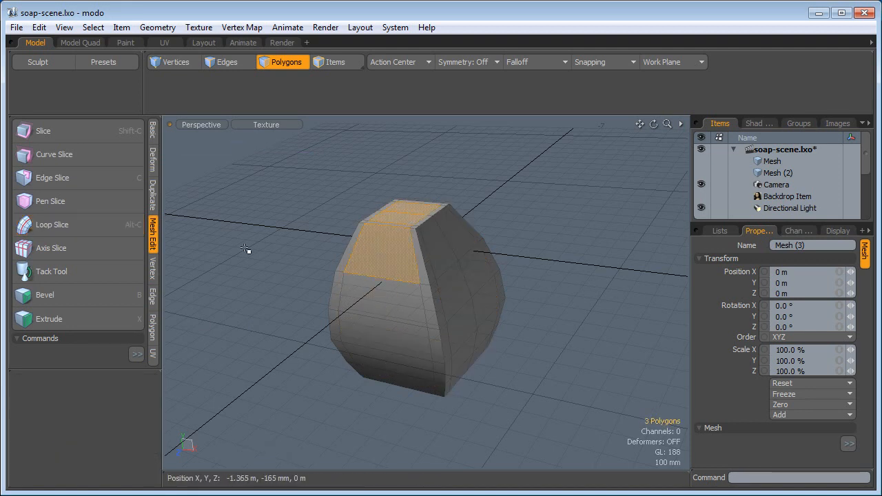
{"action": "left_click", "coordinate": [52, 224]}
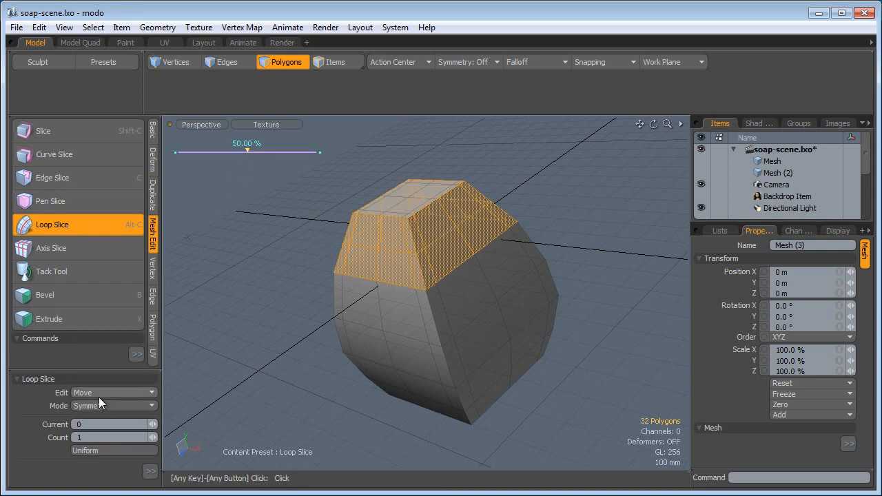
{"action": "left_click", "coordinate": [114, 406]}
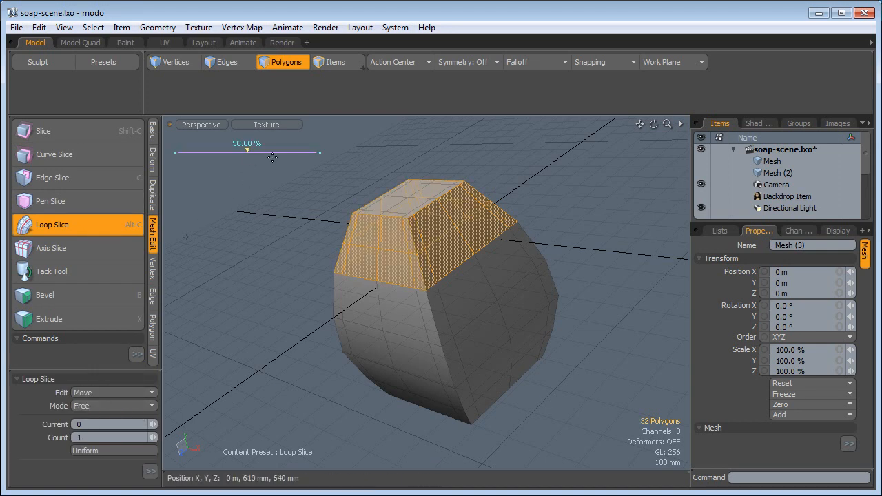
{"action": "left_click_drag", "start_coordinate": [246, 152], "coordinate": [304, 152]}
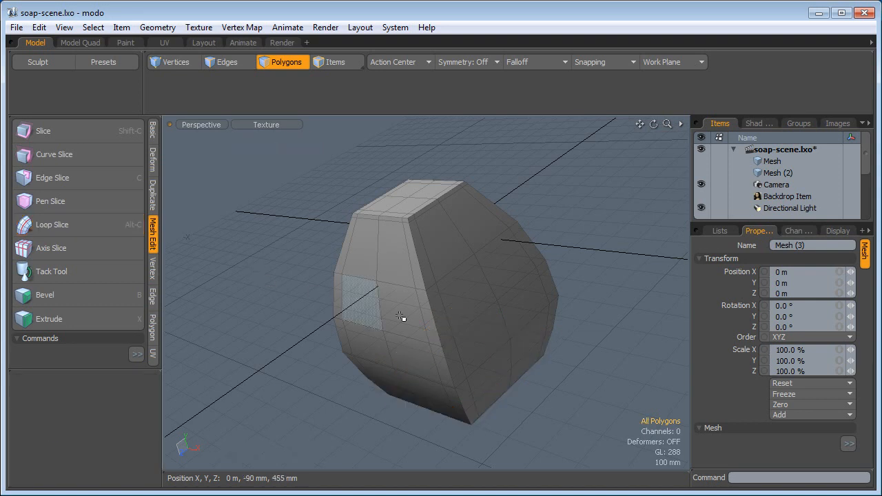
{"action": "left_click_drag", "start_coordinate": [402, 317], "coordinate": [396, 269]}
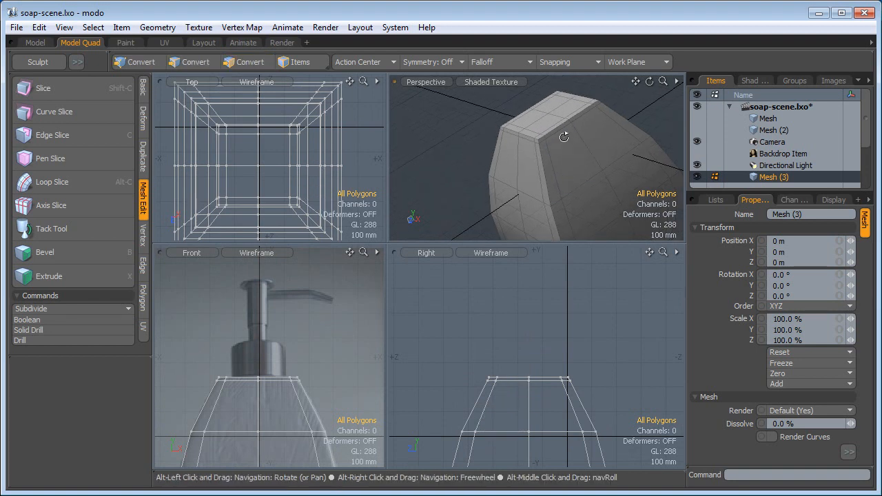
Step: Cut corner-to-corner diagonal edges across the top face with Edge Slice
{"action": "left_click", "coordinate": [246, 62]}
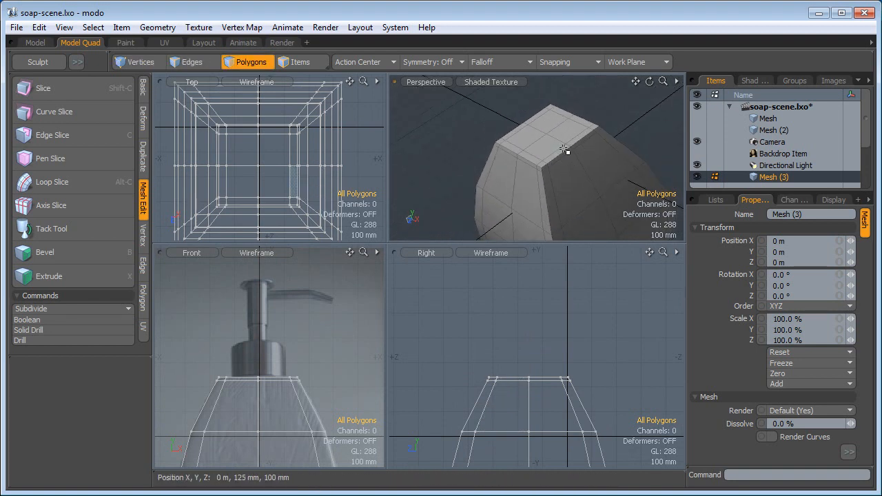
{"action": "mouse_move", "coordinate": [463, 127]}
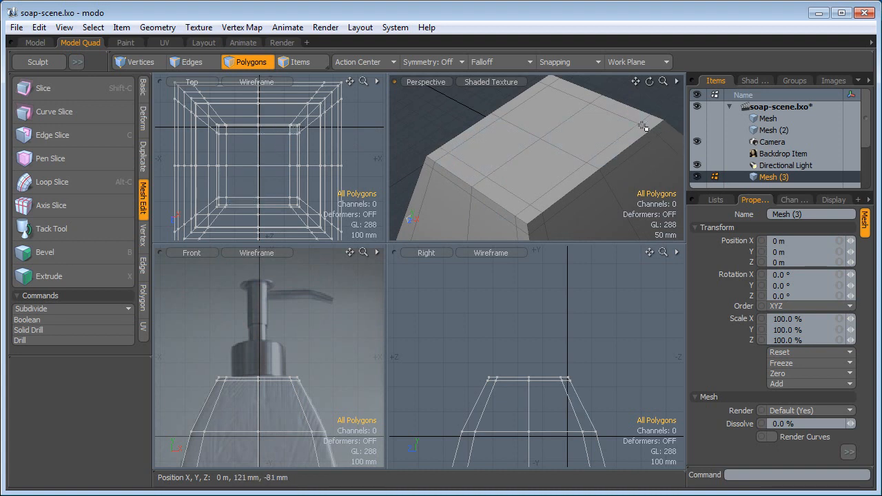
{"action": "mouse_move", "coordinate": [376, 198]}
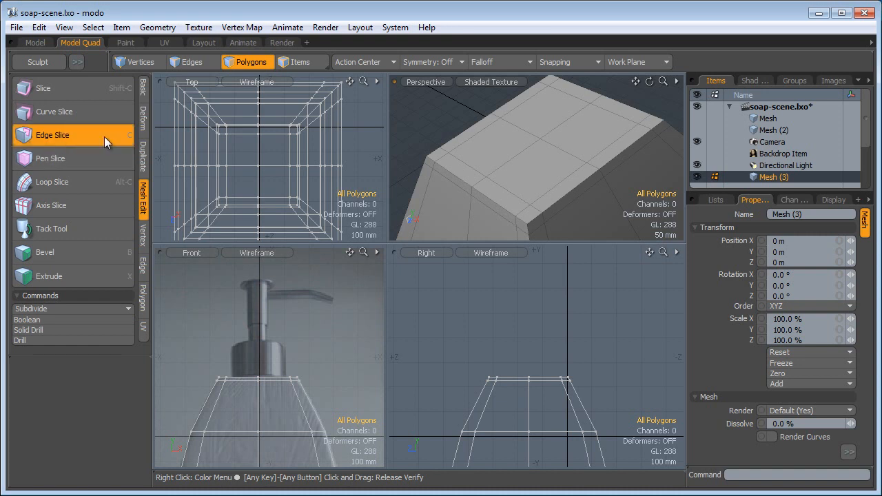
{"action": "left_click", "coordinate": [53, 134]}
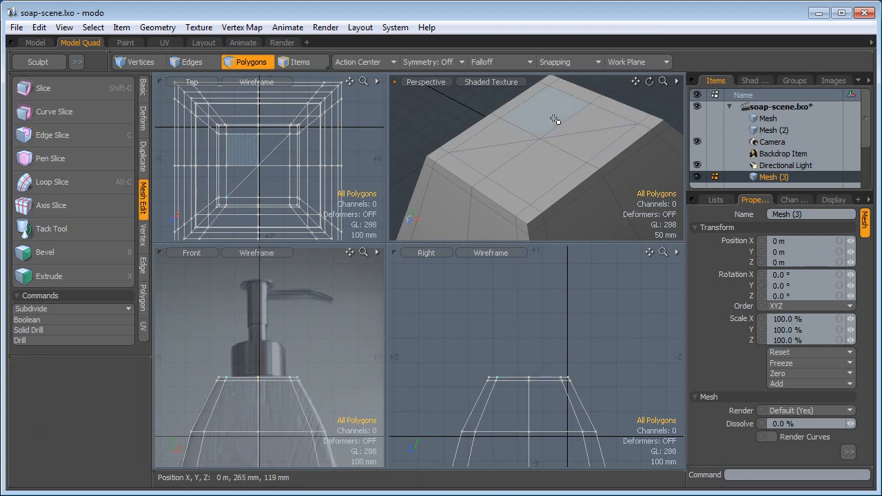
{"action": "left_click", "coordinate": [52, 135]}
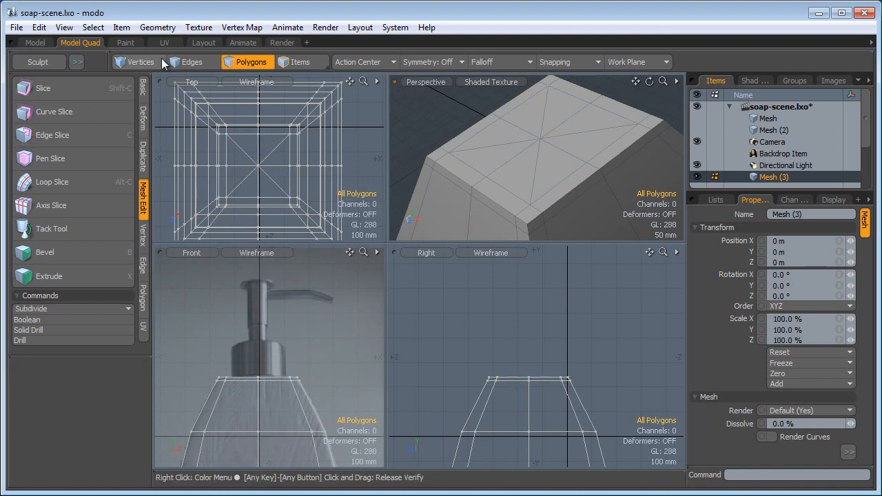
Step: Bevel the top face's centre vertex into an octagon of eight vertices, then return to Polygons
{"action": "left_click", "coordinate": [140, 61]}
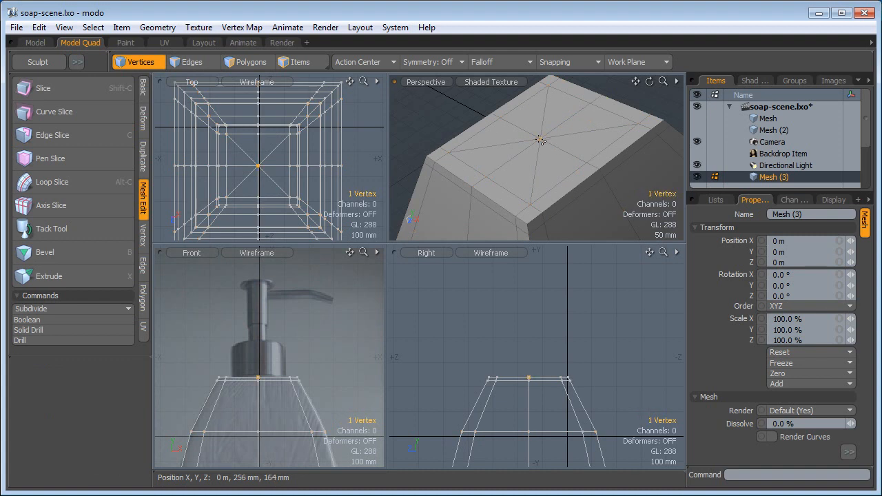
{"action": "left_click", "coordinate": [44, 251]}
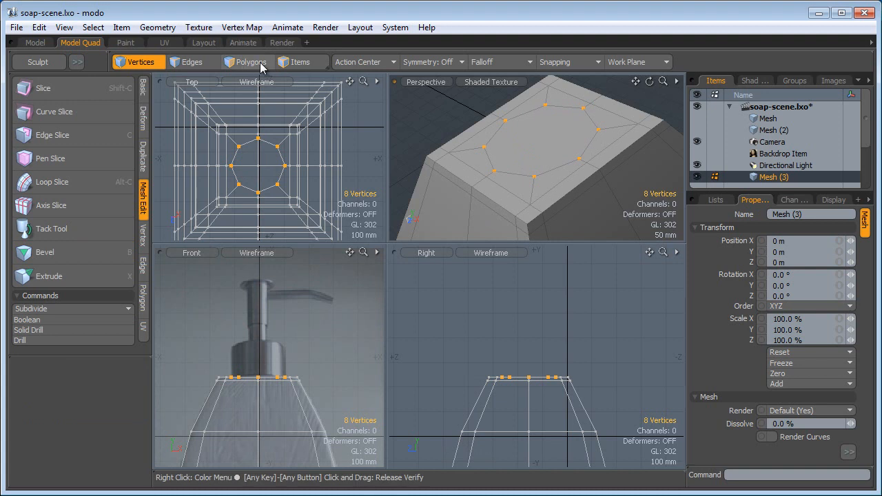
{"action": "left_click", "coordinate": [248, 62]}
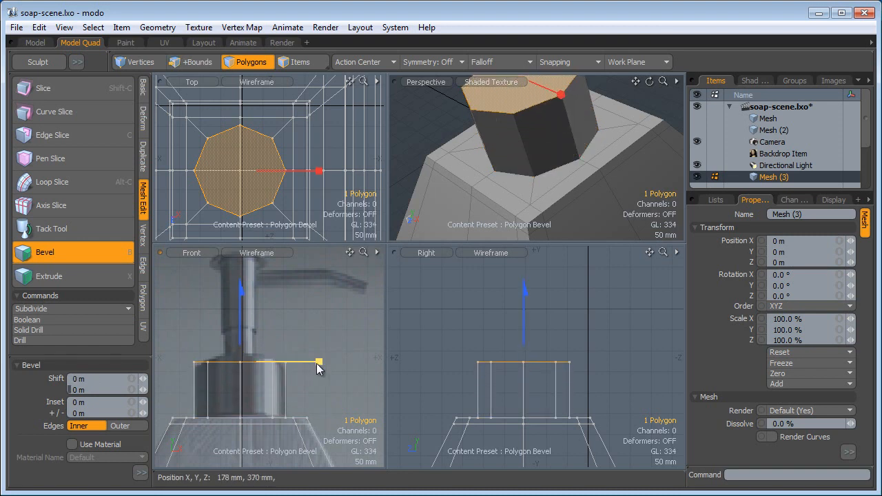
Step: Bevel the octagon upward into the neck, then inset it inward for the stem
{"action": "left_click_drag", "start_coordinate": [317, 363], "coordinate": [320, 361]}
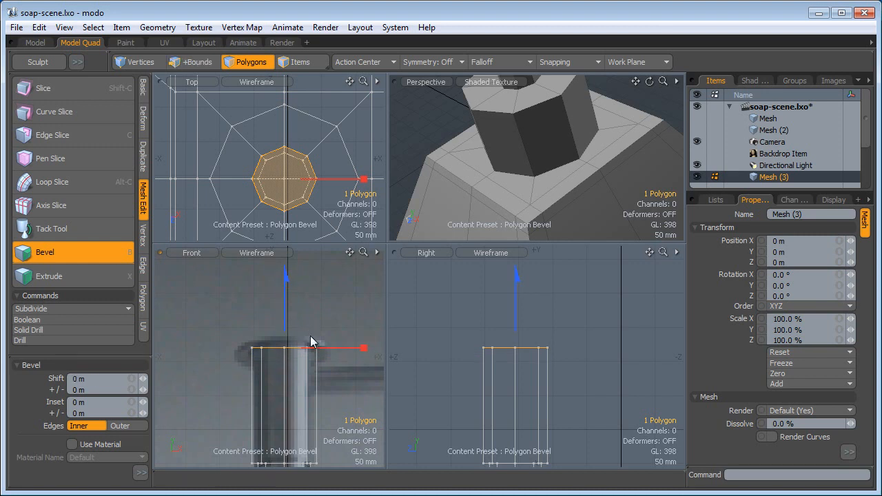
{"action": "left_click_drag", "start_coordinate": [310, 341], "coordinate": [369, 334]}
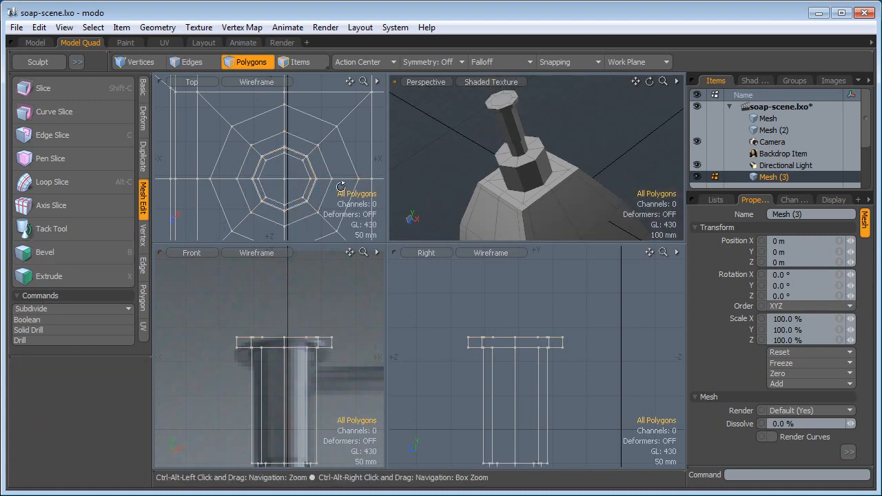
Step: Return to the single Perspective view and select the top rim edge loop in Edges mode
{"action": "left_click", "coordinate": [35, 42]}
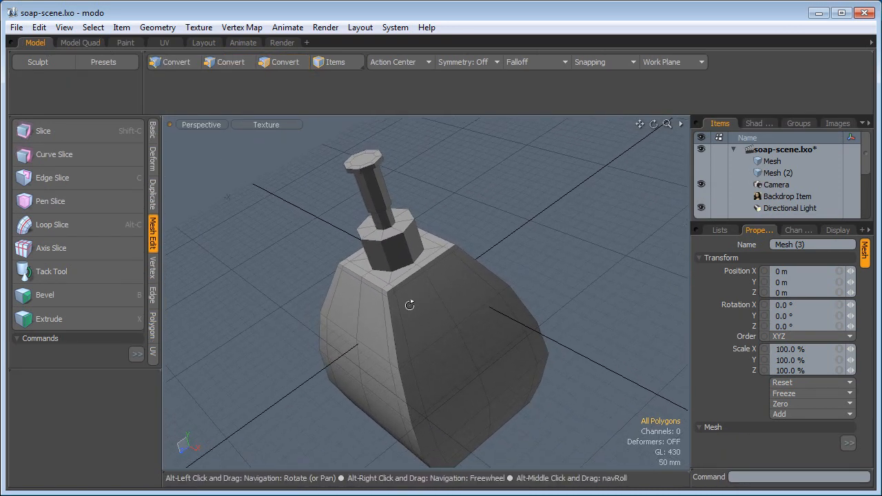
{"action": "left_click", "coordinate": [287, 62]}
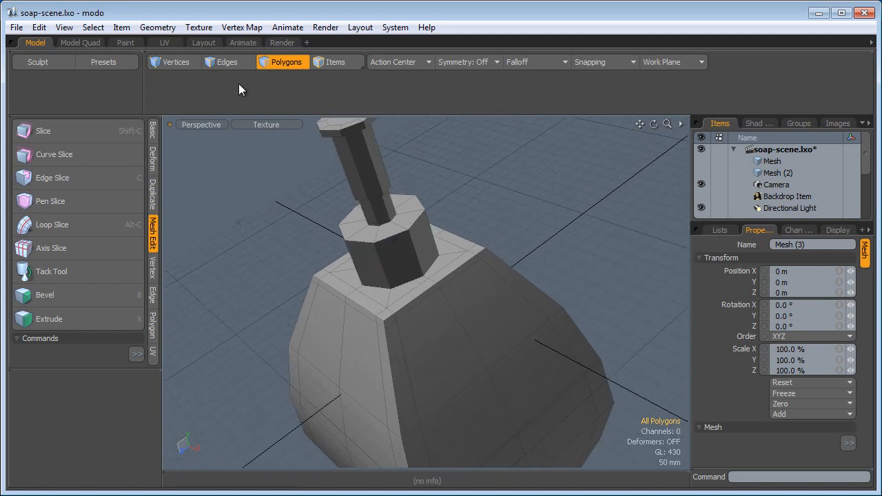
{"action": "left_click", "coordinate": [226, 62]}
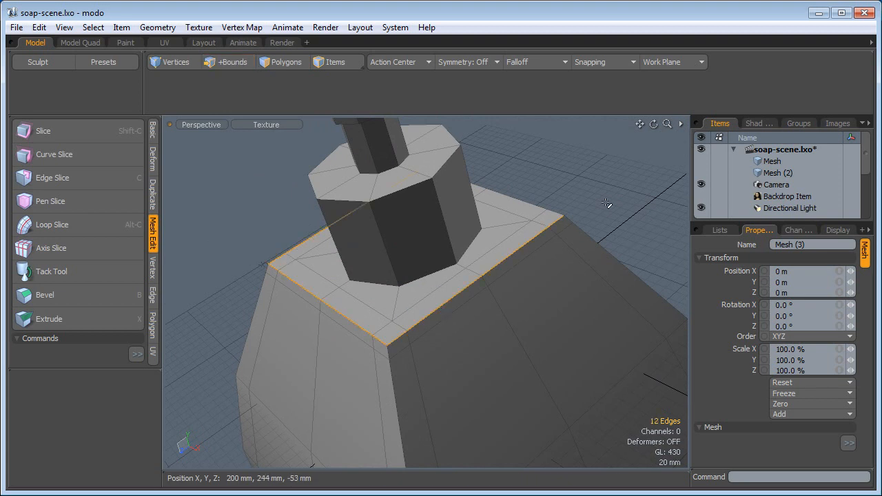
Step: Bevel the body's top rim edges (~1.1 mm, round level 2) and the neck's top loop
{"action": "left_click", "coordinate": [44, 295]}
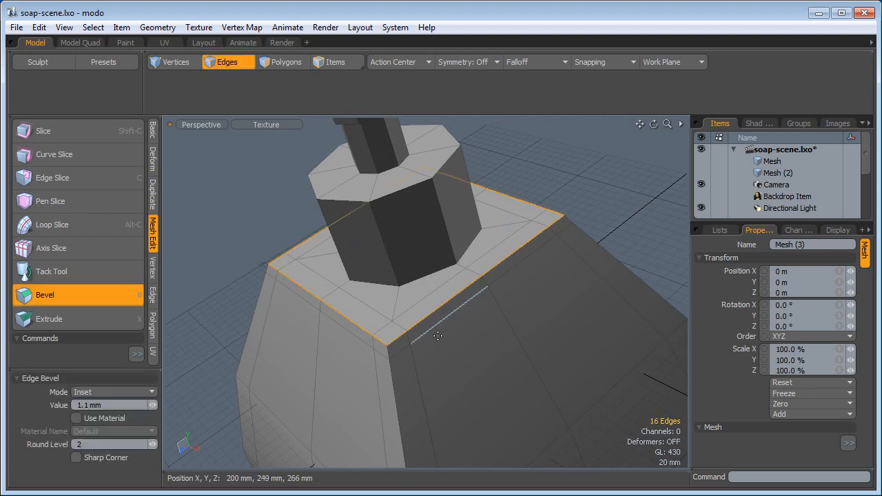
{"action": "left_click_drag", "start_coordinate": [438, 336], "coordinate": [278, 405]}
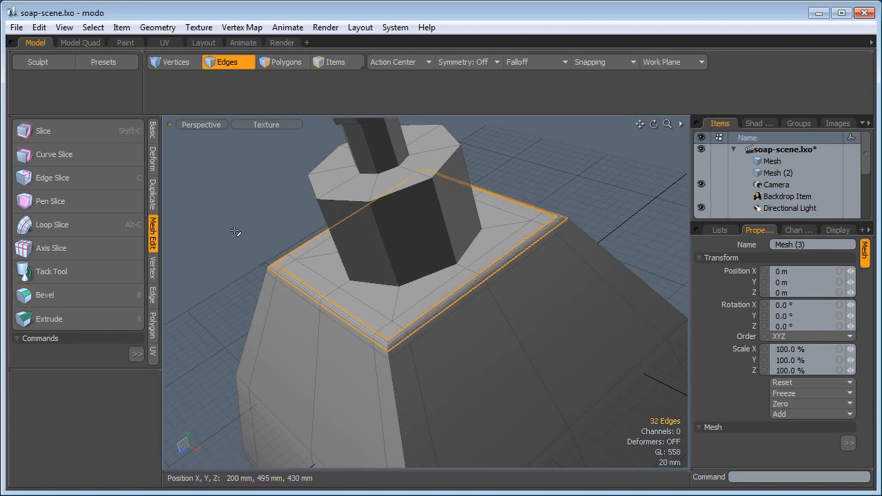
{"action": "left_click", "coordinate": [397, 193]}
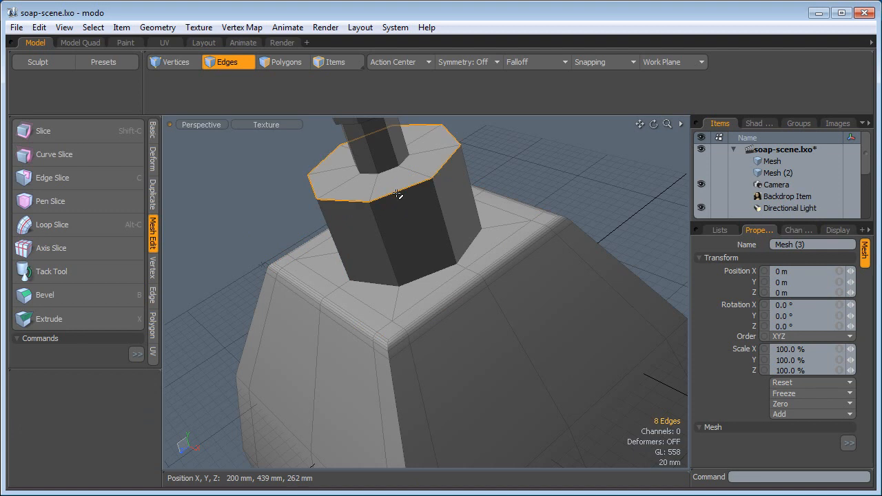
{"action": "left_click", "coordinate": [45, 294]}
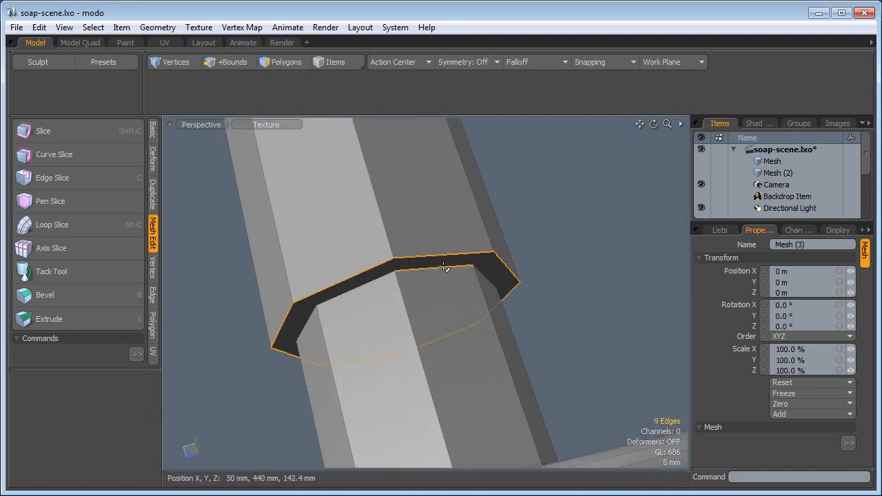
Step: Select the two edge loops under the stem cap and bevel them
{"action": "left_click", "coordinate": [45, 294]}
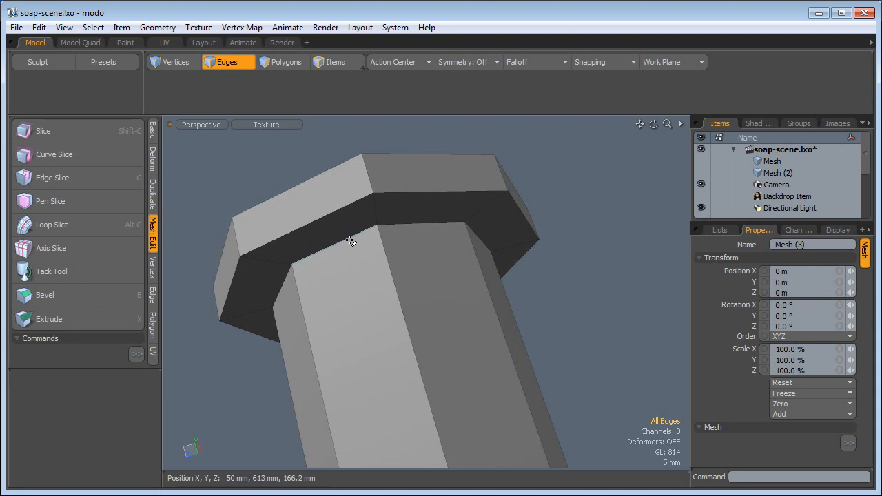
{"action": "left_click", "coordinate": [331, 217]}
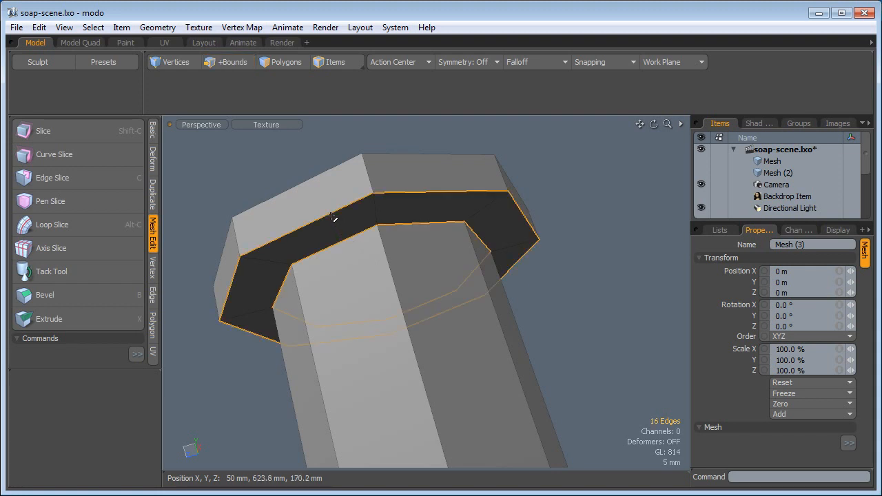
{"action": "mouse_move", "coordinate": [315, 180]}
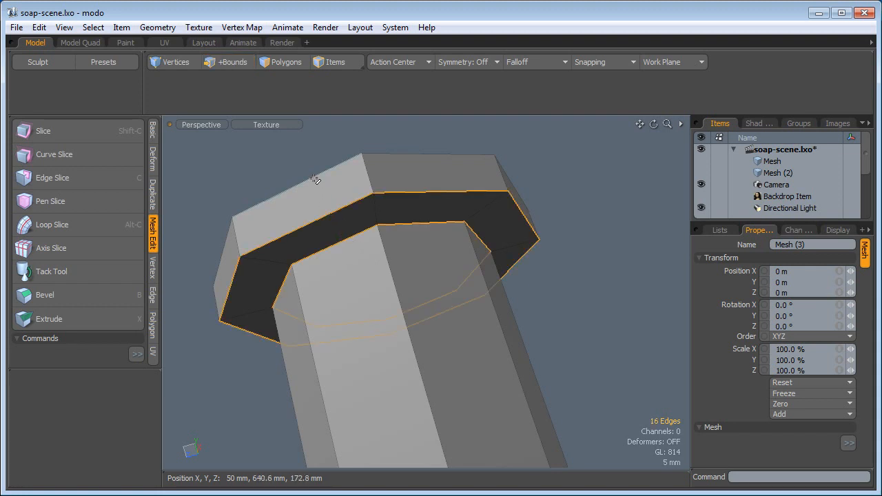
{"action": "left_click", "coordinate": [44, 294]}
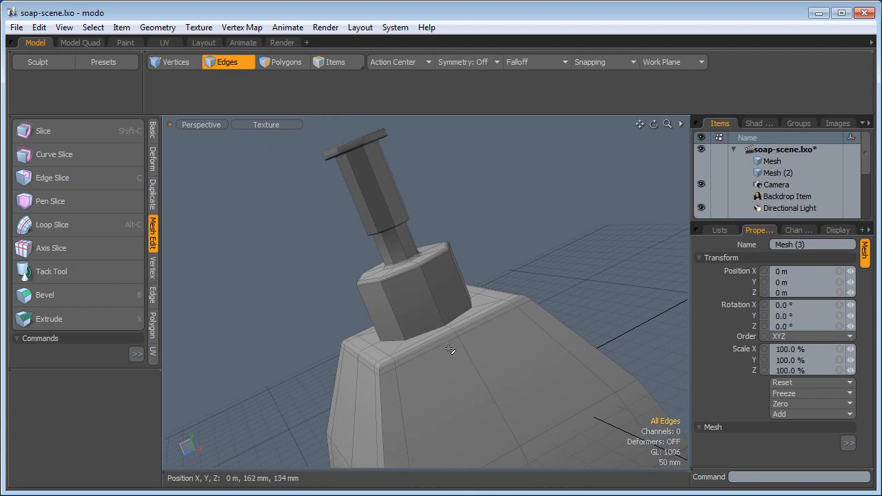
Step: Loop-slice supporting edge loops around the pump neck, setting the slice count
{"action": "left_click_drag", "start_coordinate": [450, 349], "coordinate": [504, 377]}
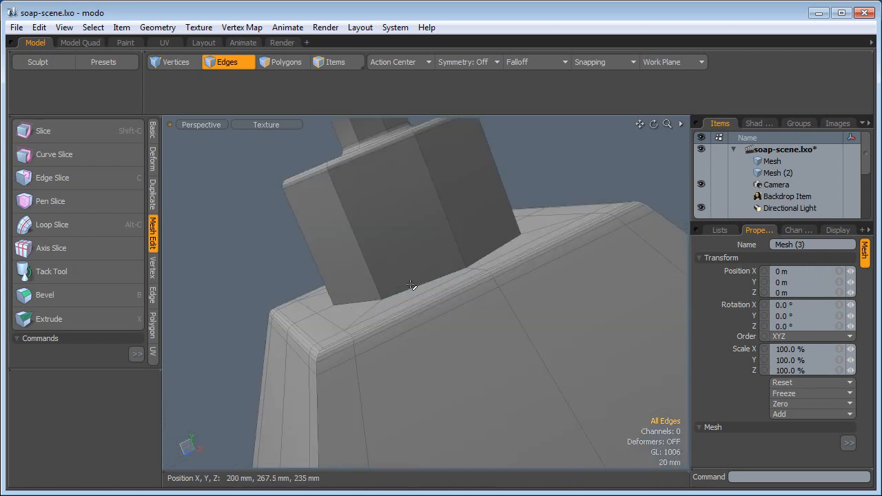
{"action": "mouse_move", "coordinate": [212, 180]}
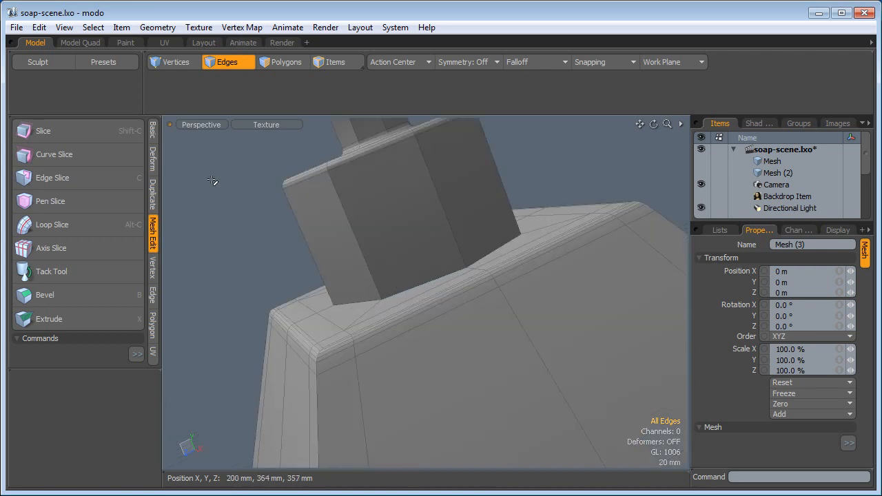
{"action": "left_click", "coordinate": [281, 61]}
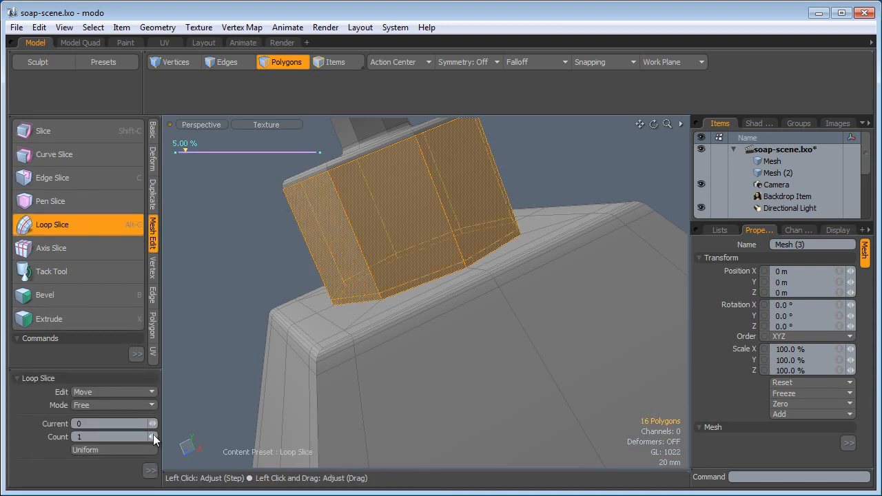
{"action": "left_click", "coordinate": [153, 433]}
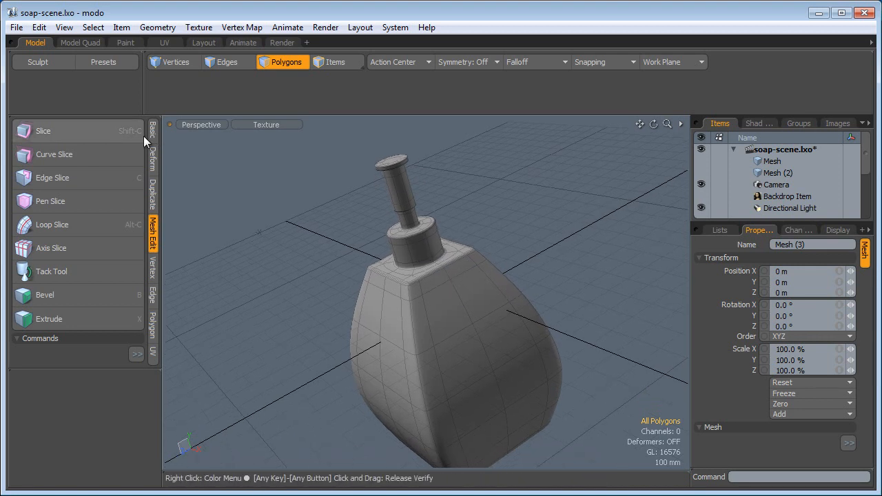
Step: Apply SDS Subdivide to the dispenser mesh, then select faces on the stem's side
{"action": "left_click", "coordinate": [80, 42]}
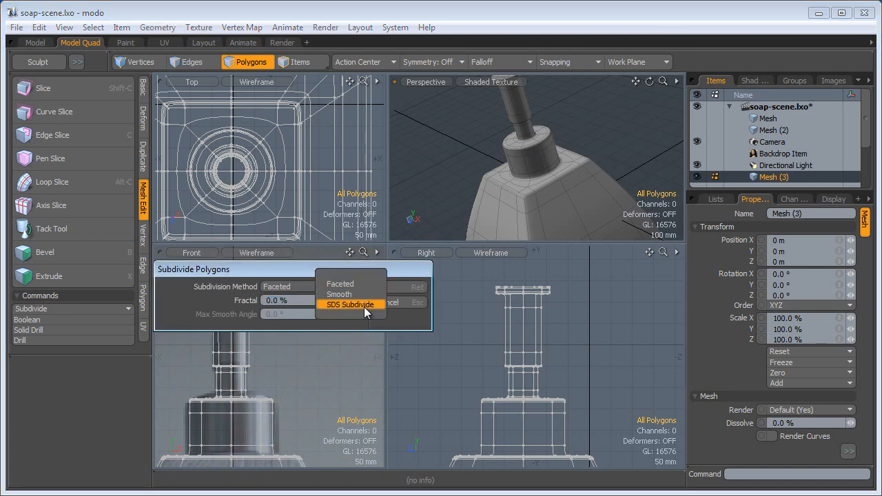
{"action": "left_click", "coordinate": [350, 305]}
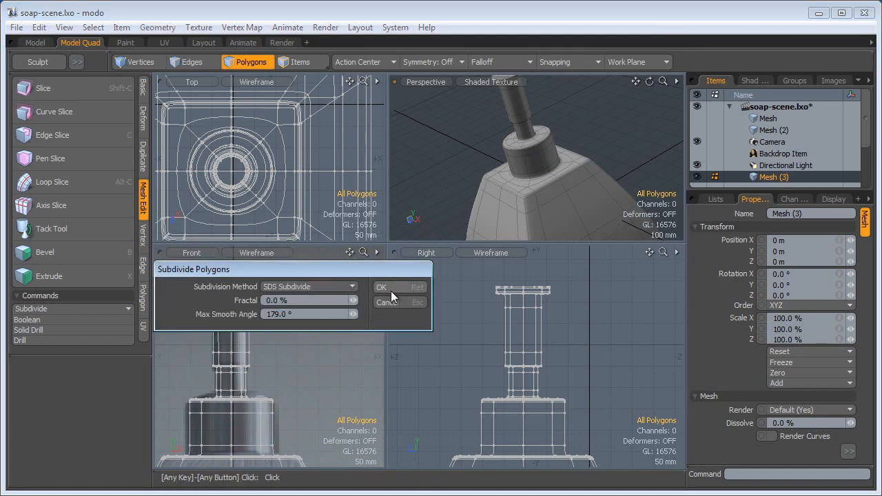
{"action": "left_click", "coordinate": [381, 286]}
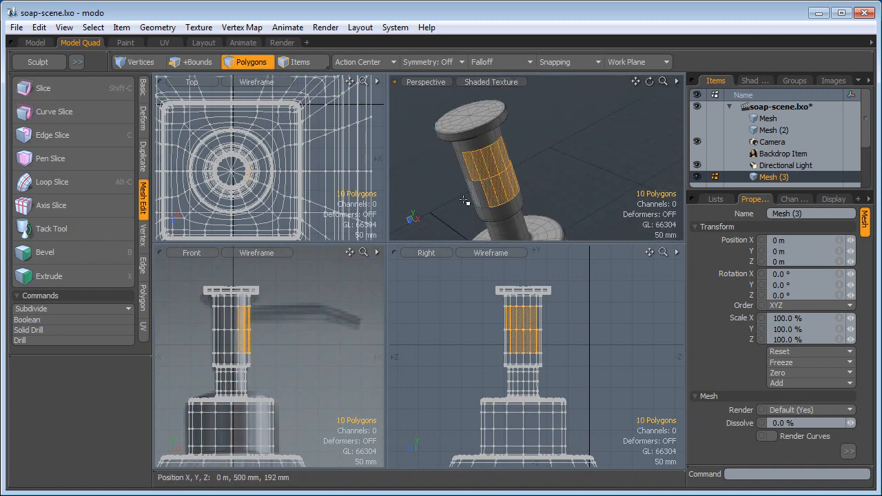
{"action": "left_click", "coordinate": [52, 182]}
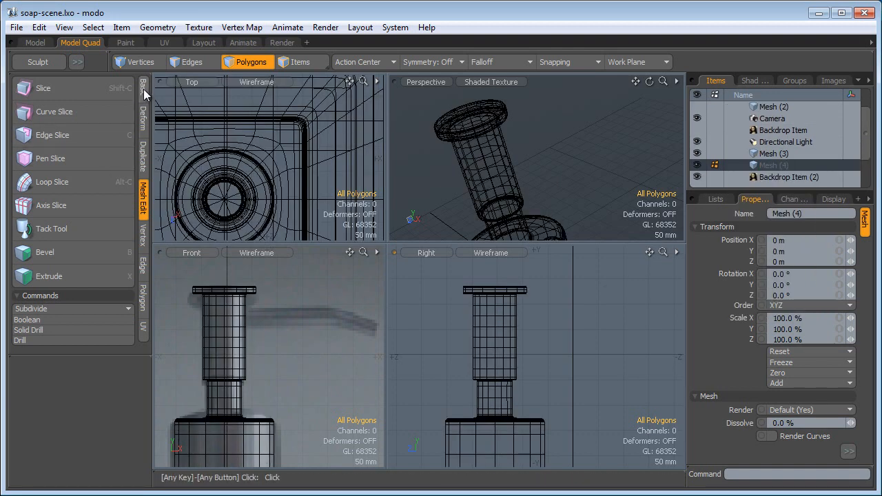
Step: Create a 12-sided cylinder with a 19 mm radius on the stem
{"action": "left_click", "coordinate": [143, 89]}
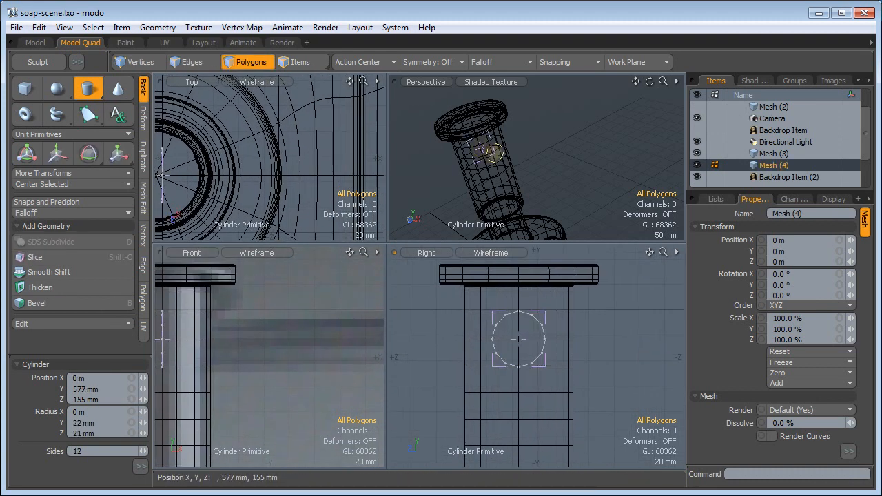
{"action": "left_click", "coordinate": [144, 429]}
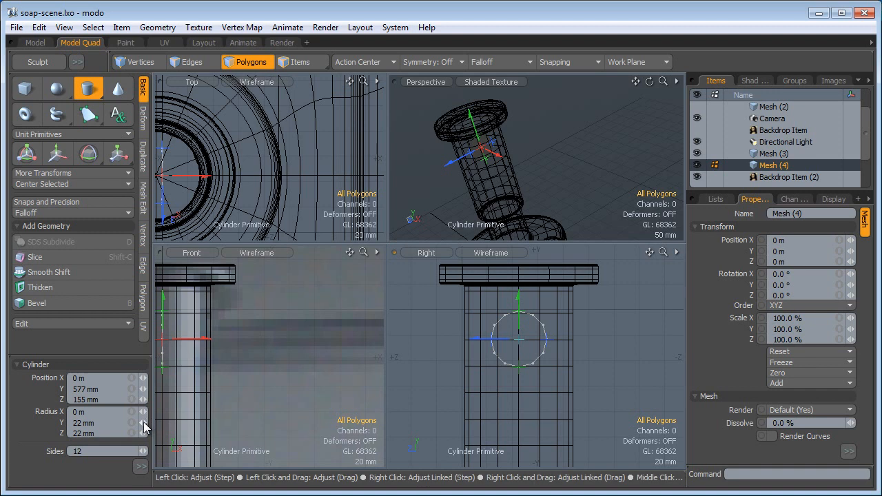
{"action": "left_click", "coordinate": [145, 422]}
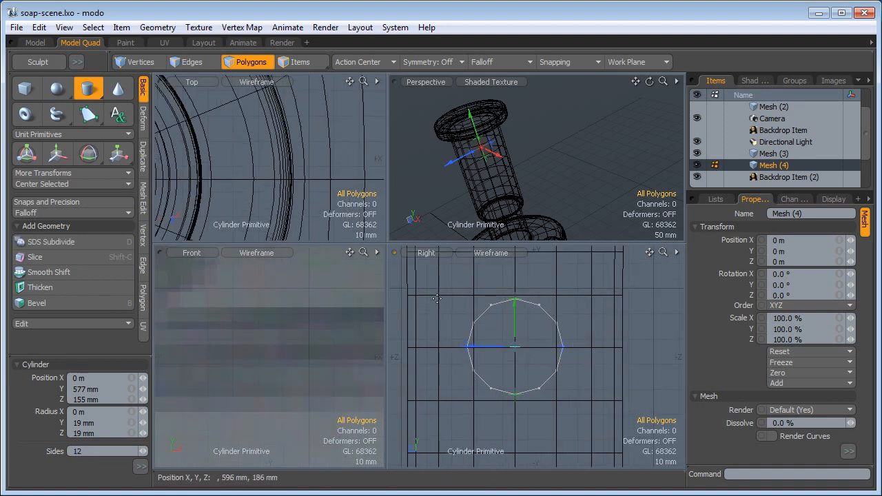
{"action": "mouse_move", "coordinate": [610, 410]}
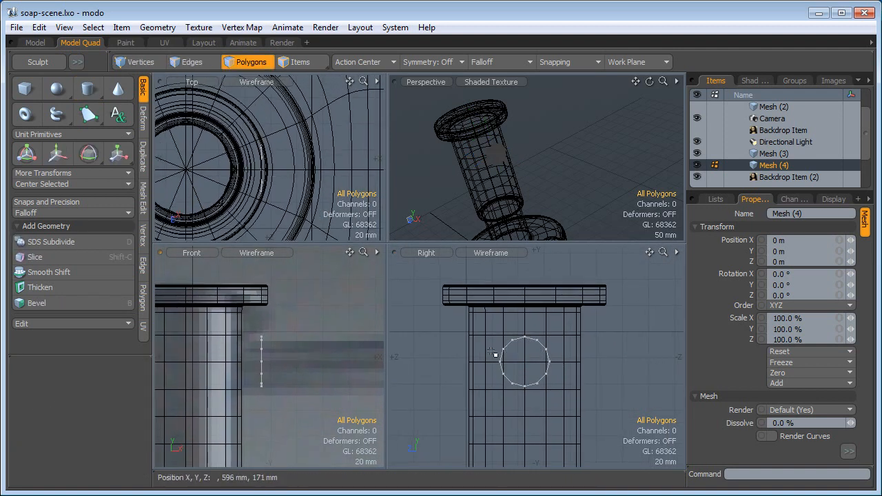
{"action": "mouse_move", "coordinate": [320, 357]}
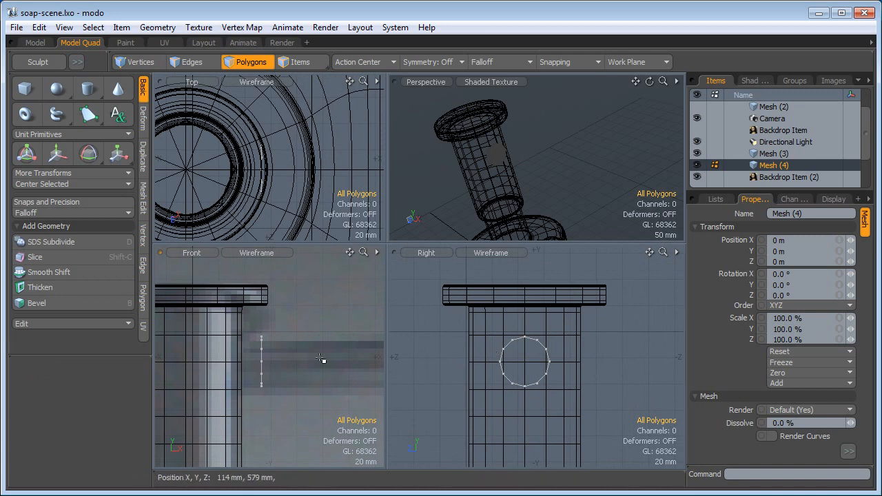
{"action": "mouse_move", "coordinate": [200, 322]}
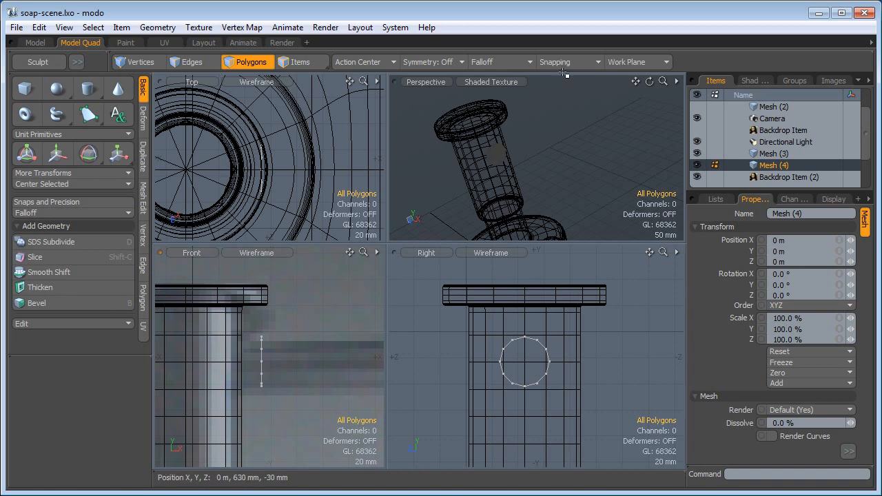
Step: Enable Snapping constrained to Background to project the circle onto the stem surface
{"action": "left_click", "coordinate": [564, 61]}
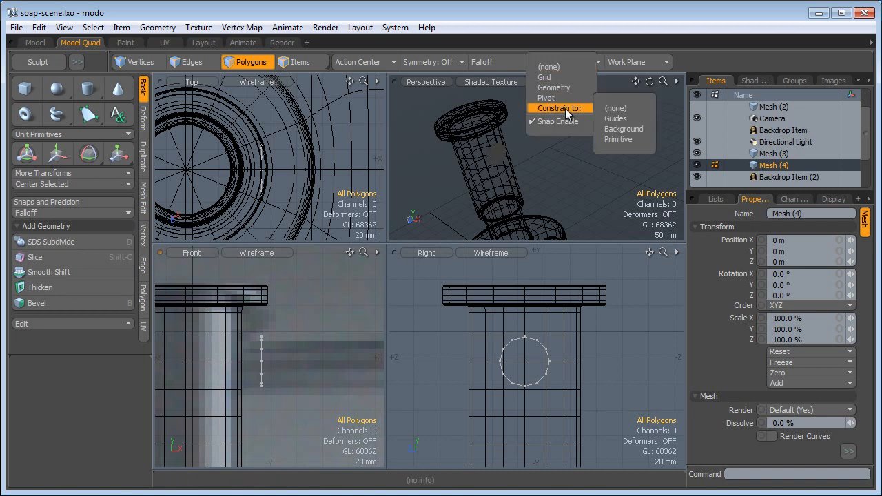
{"action": "left_click", "coordinate": [623, 129]}
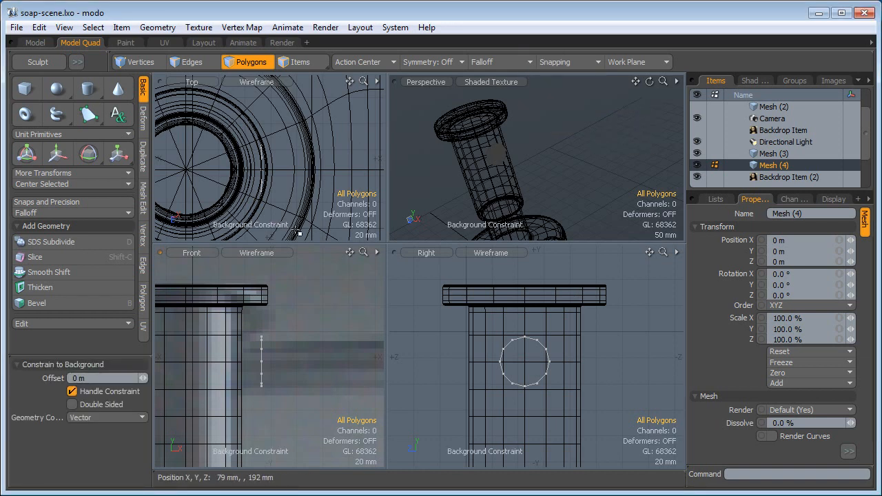
{"action": "left_click", "coordinate": [57, 153]}
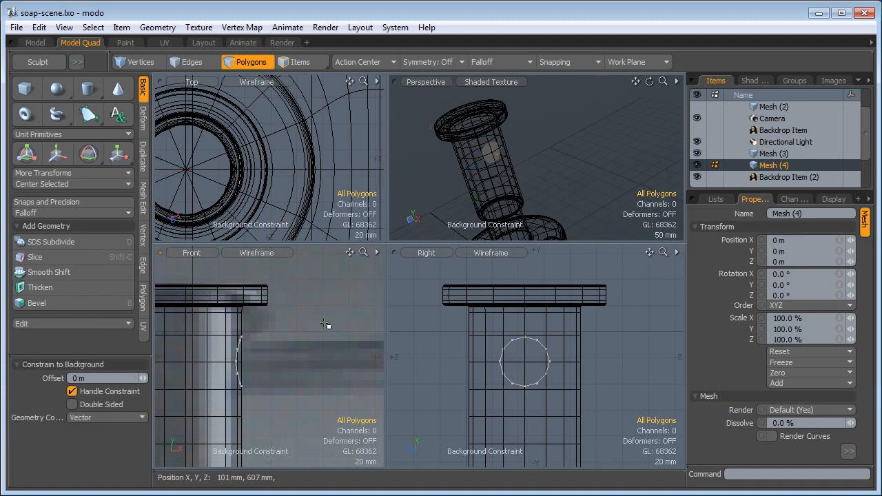
{"action": "left_click", "coordinate": [772, 153]}
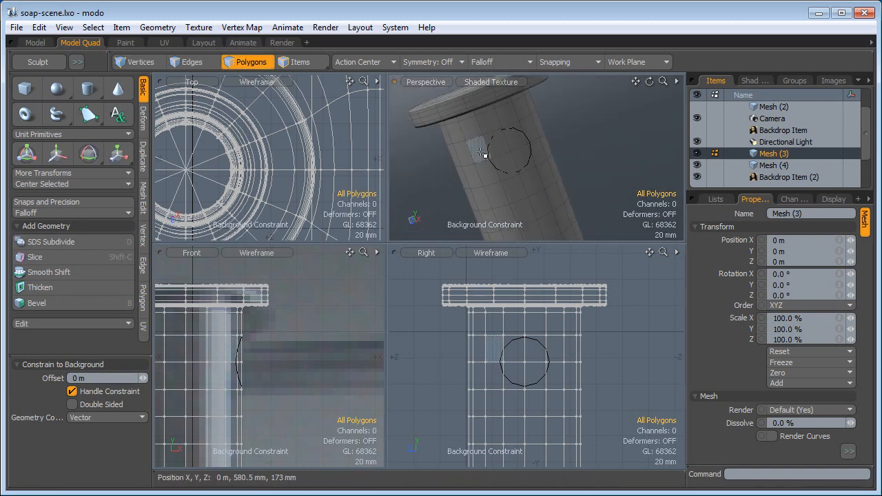
Step: Delete the stem faces around the circle and return to the circle's layer
{"action": "left_click", "coordinate": [496, 162]}
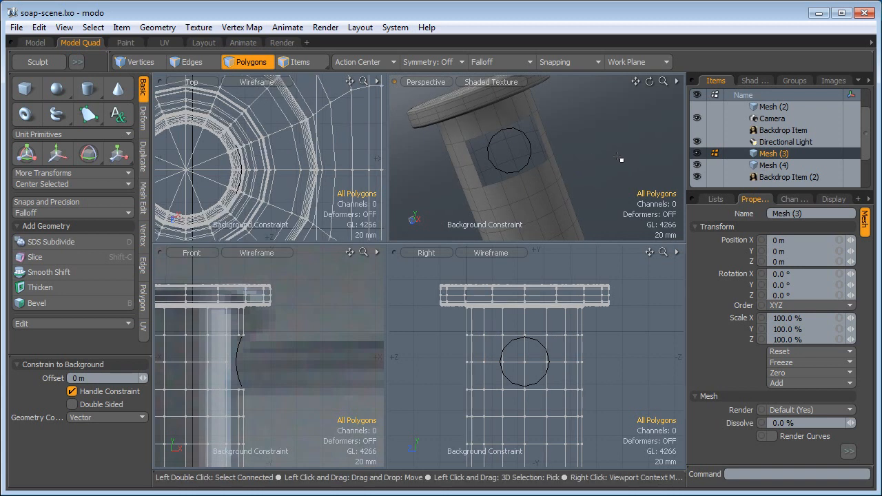
{"action": "left_click", "coordinate": [772, 165]}
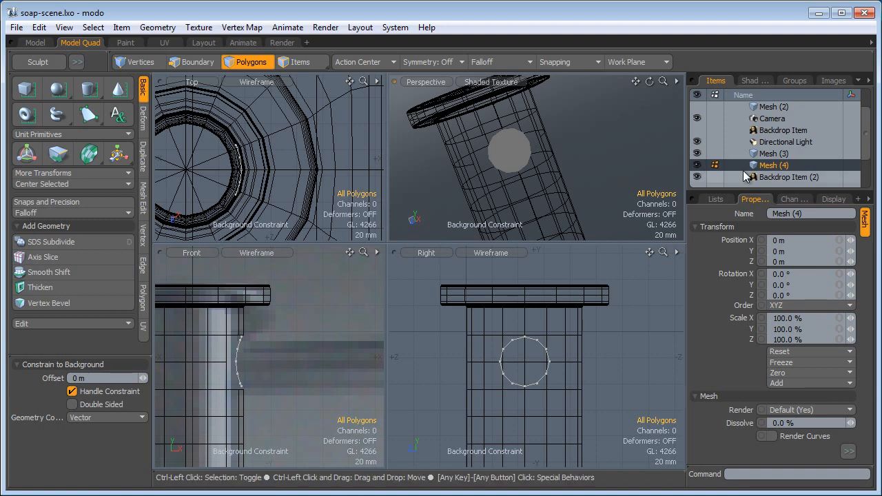
{"action": "left_click", "coordinate": [773, 153]}
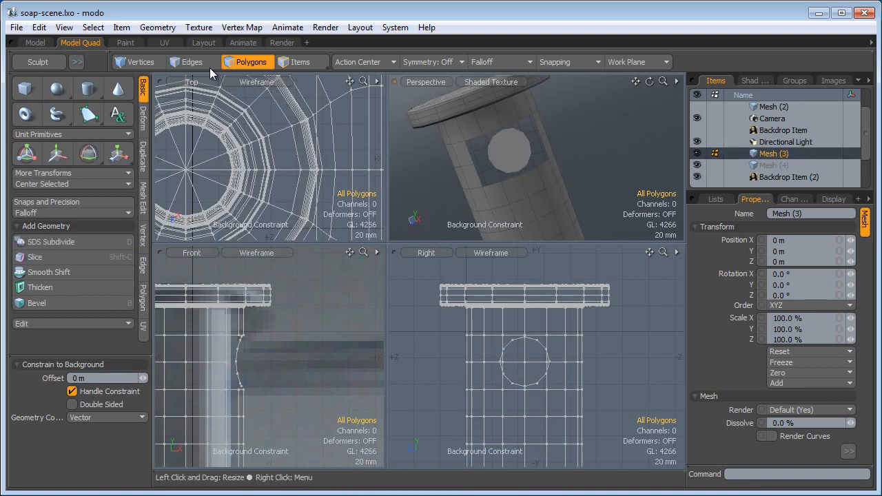
Step: Bridge the circle's edges to the stem opening's border in Edges mode
{"action": "left_click", "coordinate": [191, 62]}
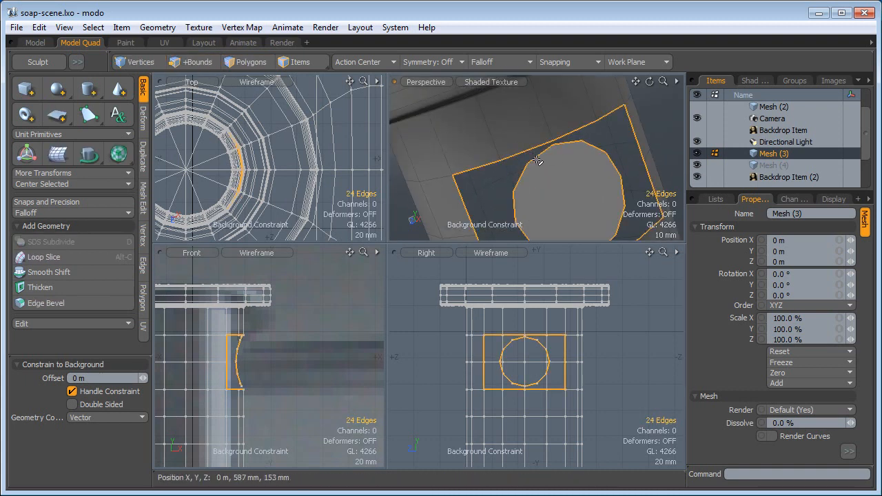
{"action": "left_click", "coordinate": [193, 62]}
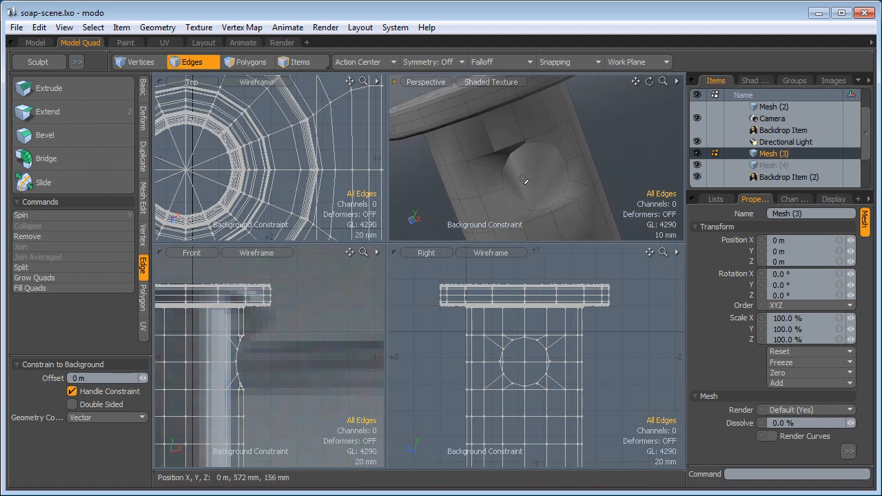
{"action": "left_click", "coordinate": [252, 62]}
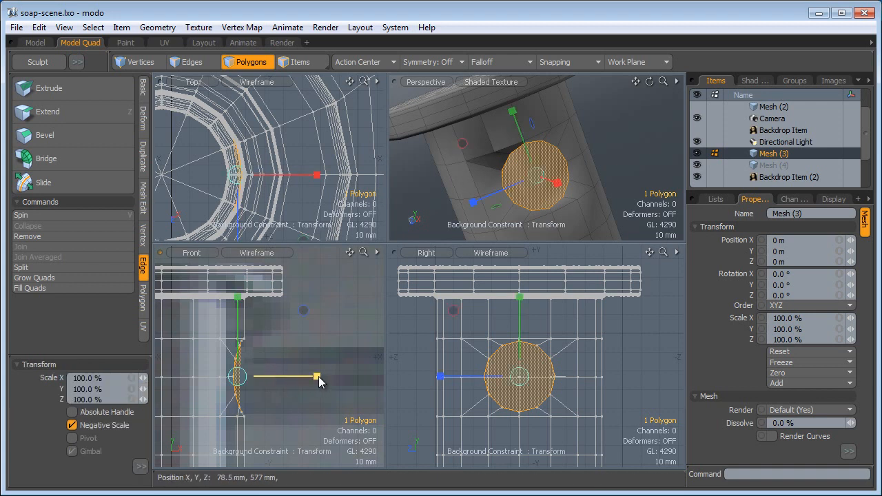
Step: Scale the round stem face flat in the Front view
{"action": "left_click_drag", "start_coordinate": [316, 376], "coordinate": [238, 376]}
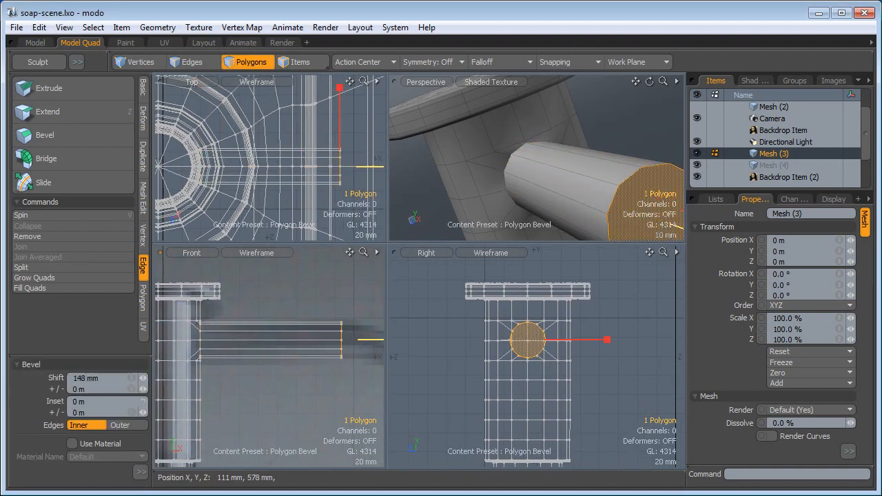
Step: Bevel the spout tip outward, taper it, bevel again and angle the section downward
{"action": "left_click_drag", "start_coordinate": [289, 337], "coordinate": [270, 318]}
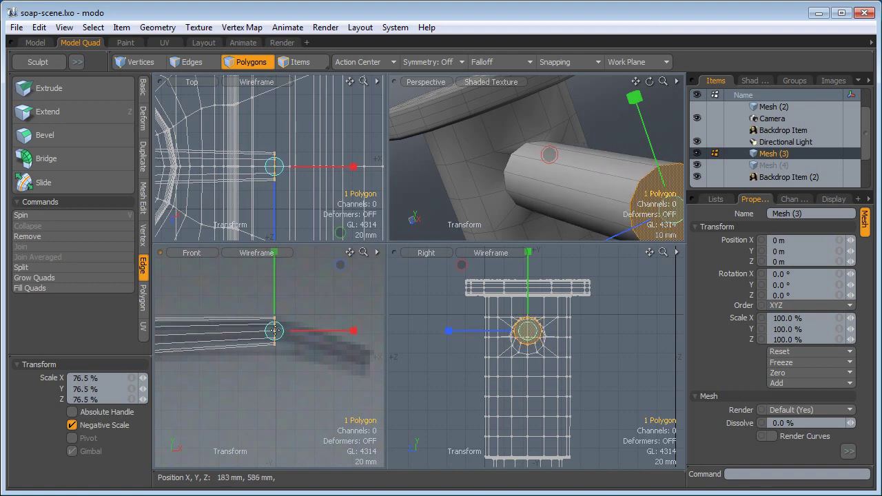
{"action": "left_click", "coordinate": [45, 135]}
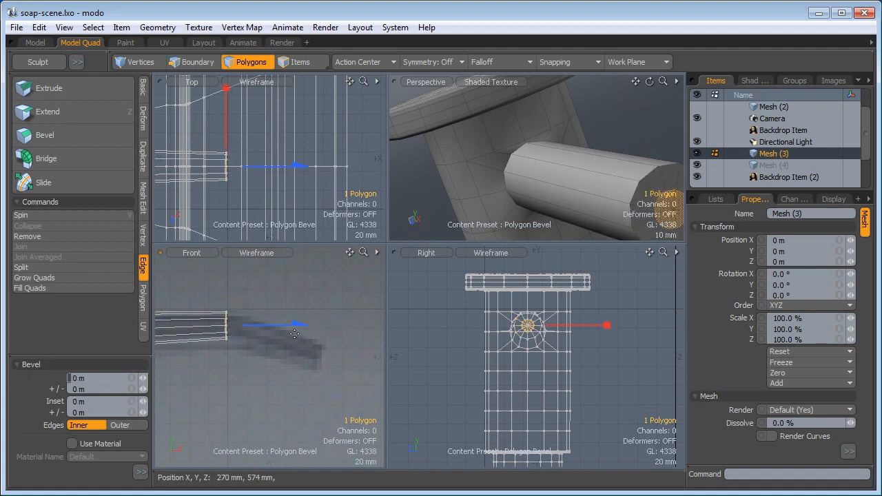
{"action": "left_click_drag", "start_coordinate": [295, 324], "coordinate": [372, 325]}
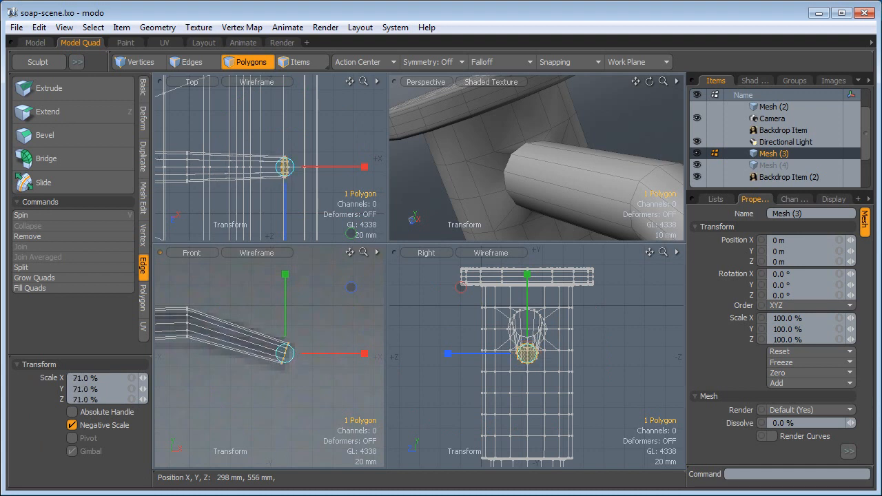
{"action": "left_click_drag", "start_coordinate": [516, 172], "coordinate": [557, 201]}
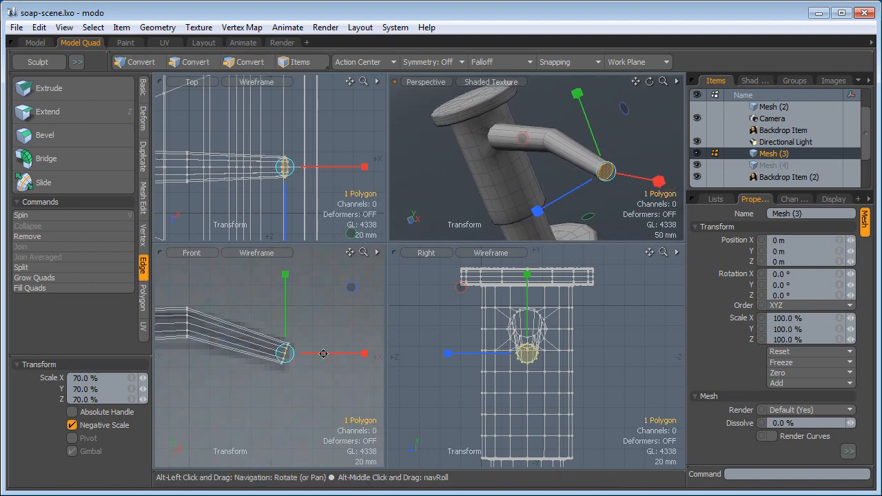
{"action": "left_click", "coordinate": [252, 62]}
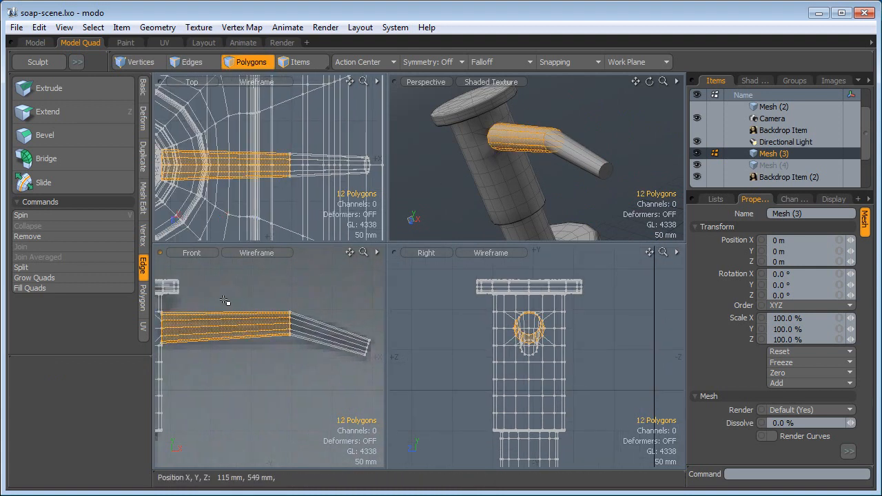
Step: Loop-slice an extra edge loop into each spout section
{"action": "left_click", "coordinate": [51, 182]}
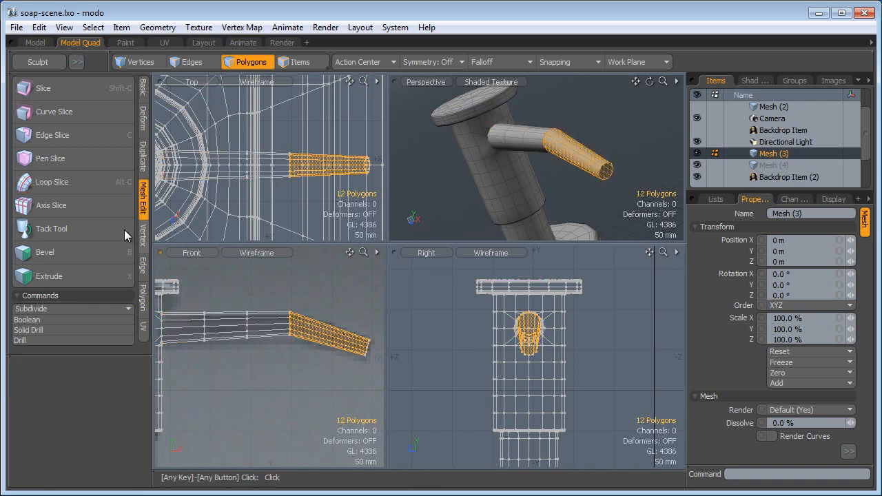
{"action": "left_click", "coordinate": [53, 181]}
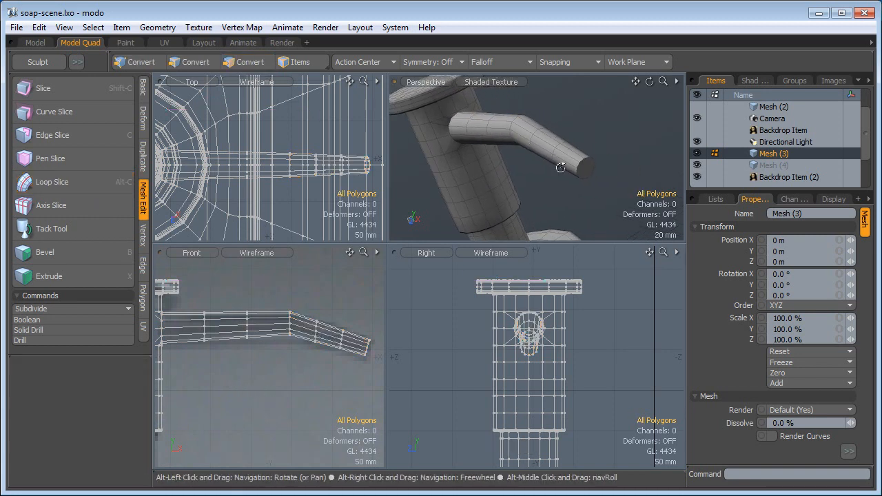
{"action": "left_click", "coordinate": [252, 62]}
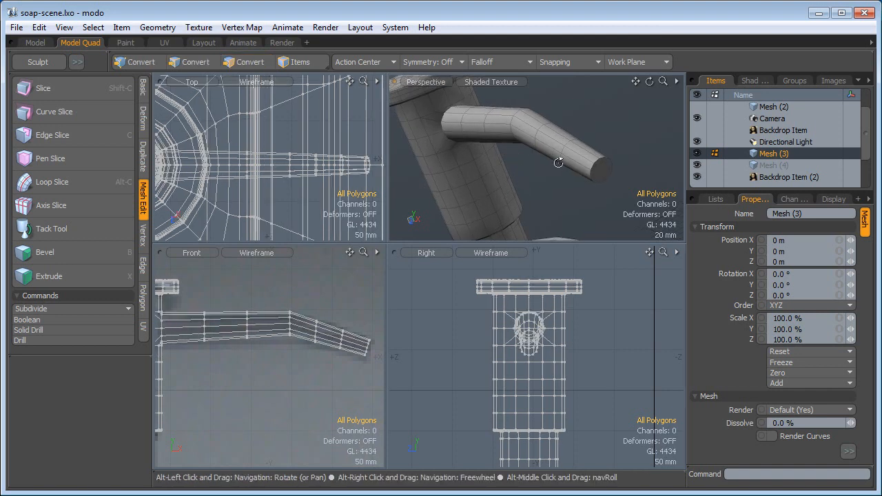
Step: Select the edge ring at the spout base and add support edges there
{"action": "left_click", "coordinate": [247, 62]}
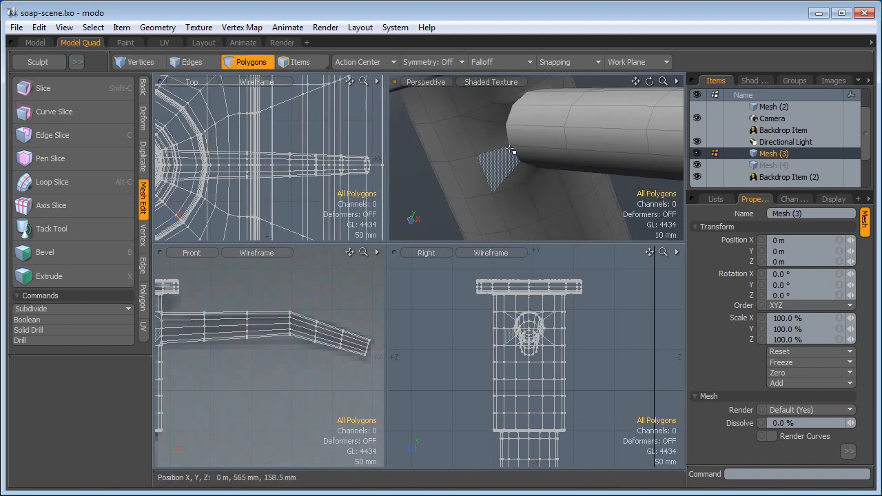
{"action": "left_click", "coordinate": [191, 62]}
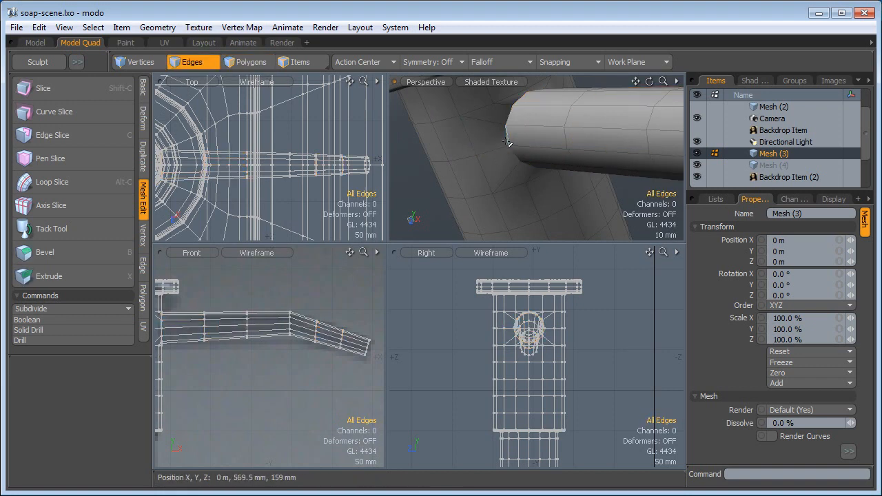
{"action": "left_click", "coordinate": [515, 144]}
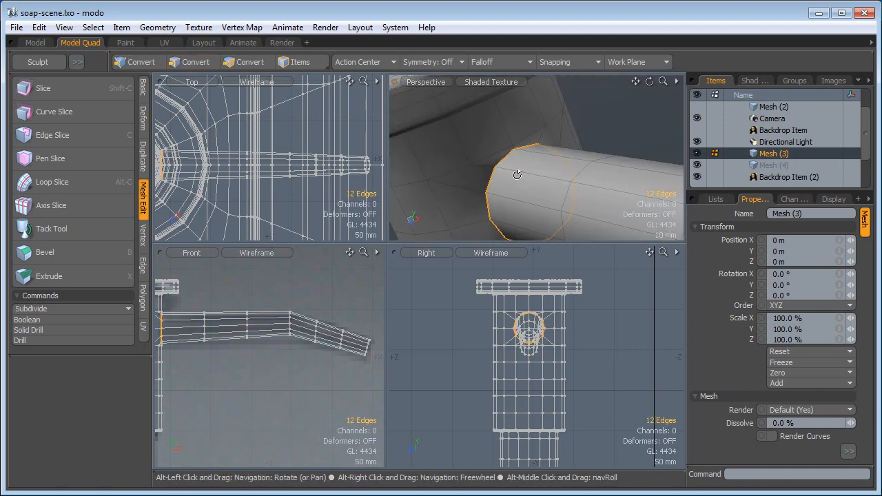
{"action": "left_click", "coordinate": [191, 62]}
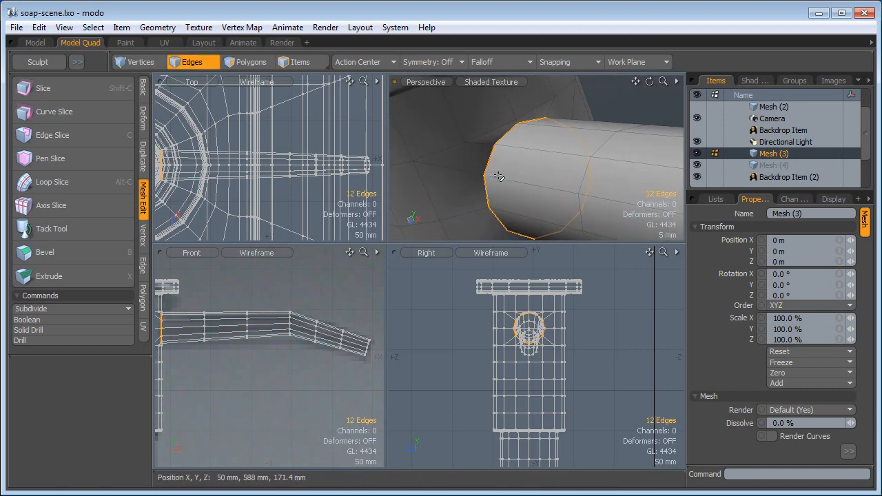
{"action": "left_click", "coordinate": [44, 252]}
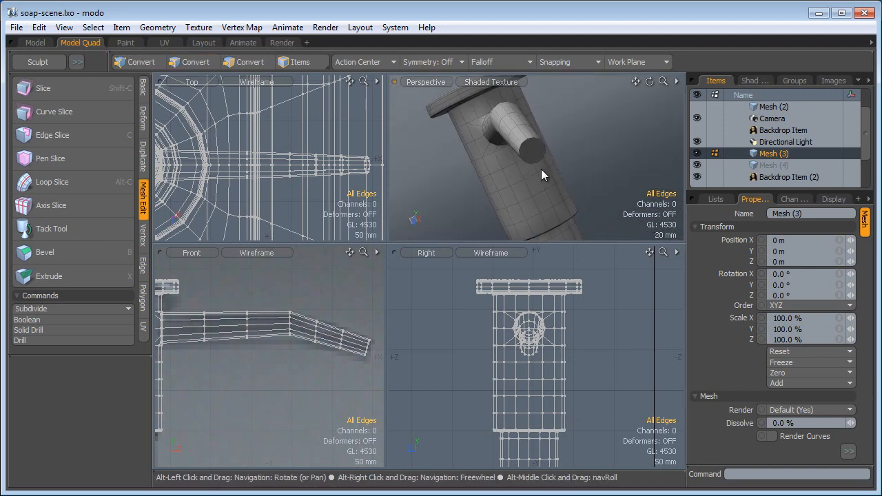
Step: Open the spout's end face and extrude the rim polygons into a thick tube edge
{"action": "left_click", "coordinate": [530, 151]}
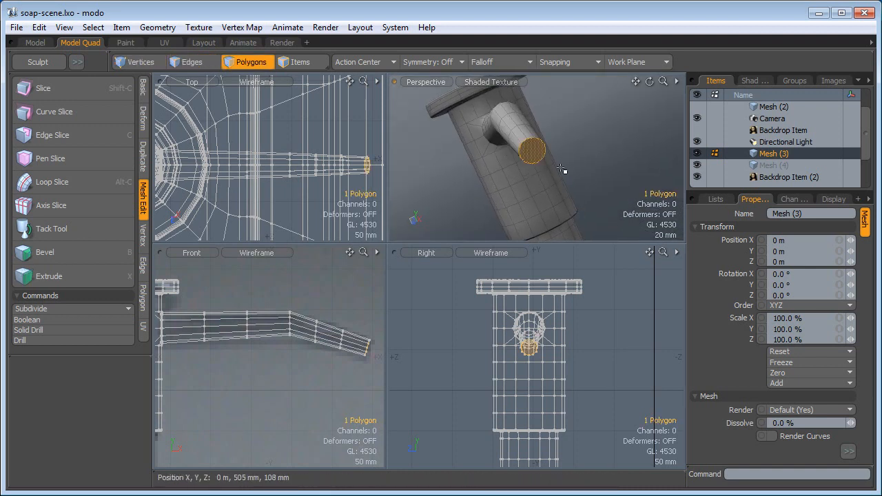
{"action": "left_click", "coordinate": [45, 251]}
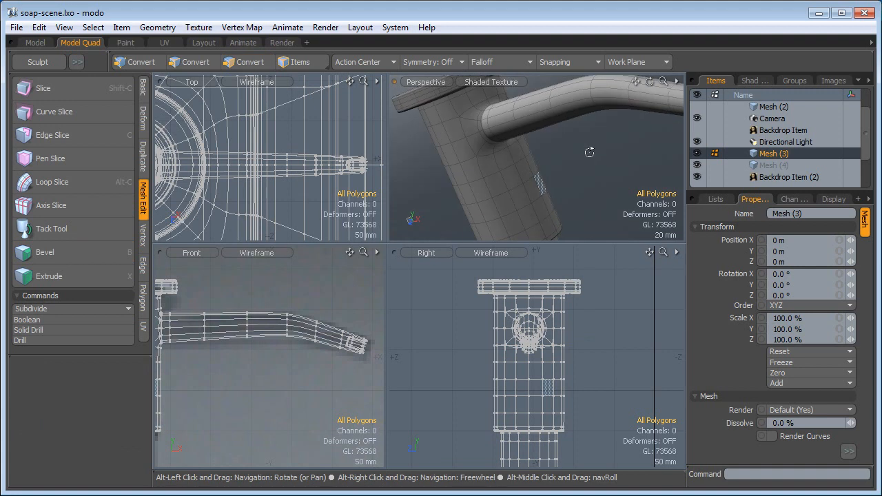
{"action": "left_click", "coordinate": [247, 62]}
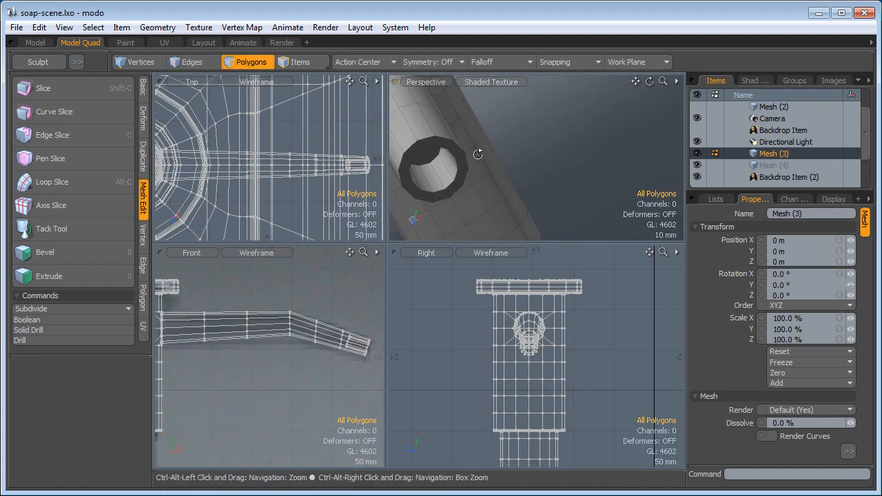
{"action": "left_click", "coordinate": [455, 155]}
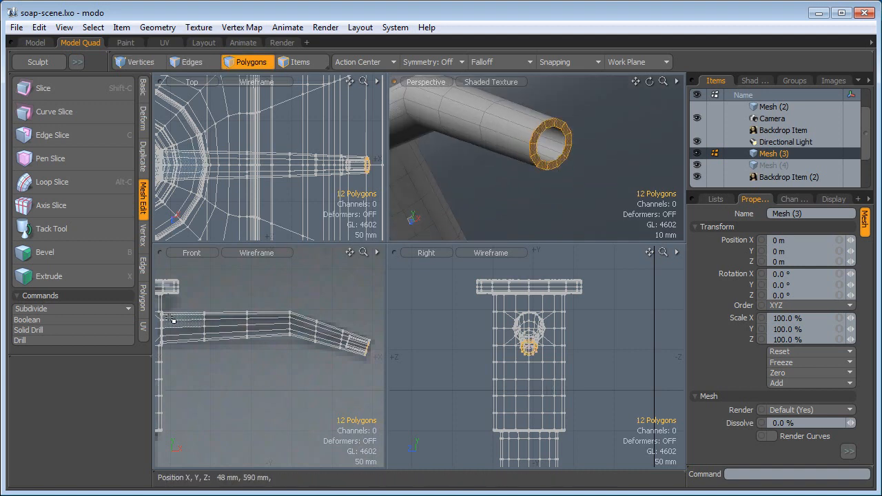
{"action": "left_click", "coordinate": [45, 252]}
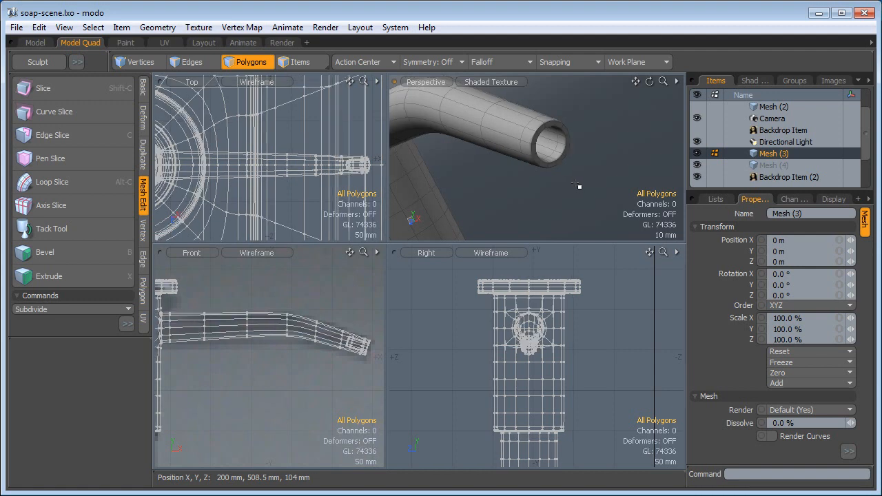
{"action": "left_click_drag", "start_coordinate": [575, 184], "coordinate": [467, 163]}
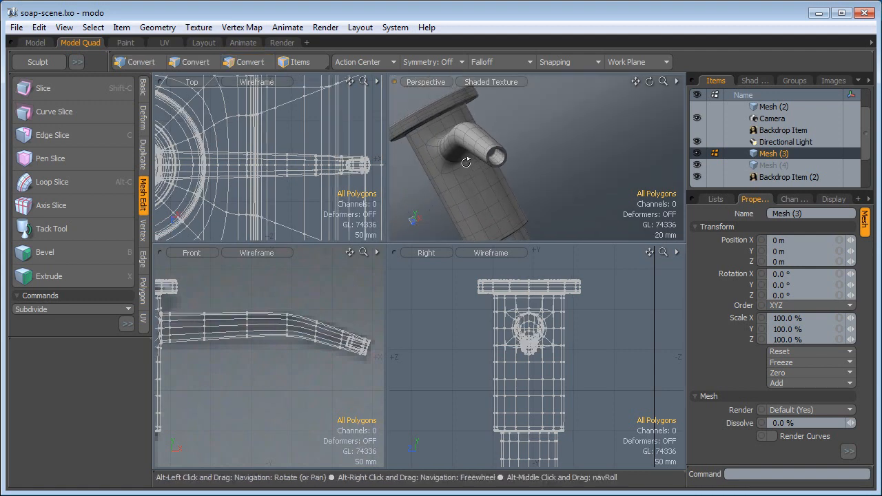
Step: Frame the full smoothed dispenser in one large Perspective view, hiding wireframe and orbiting to inspect
{"action": "left_click", "coordinate": [35, 42]}
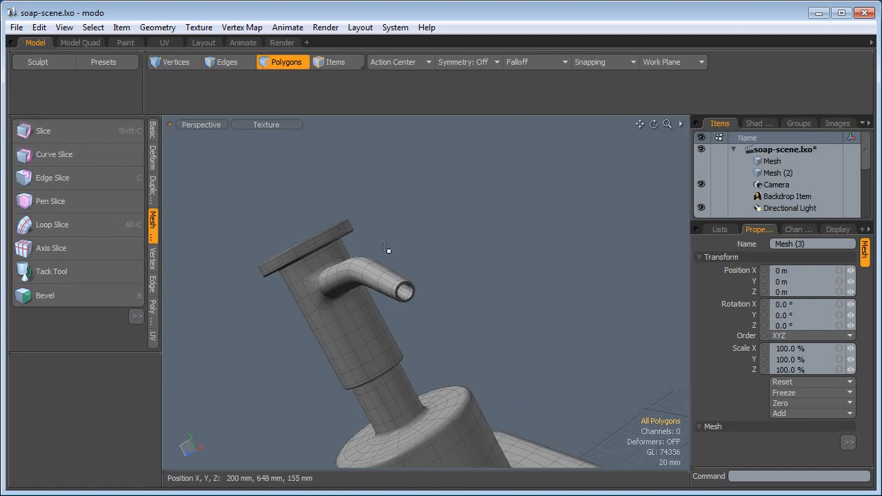
{"action": "left_click_drag", "start_coordinate": [386, 248], "coordinate": [374, 332]}
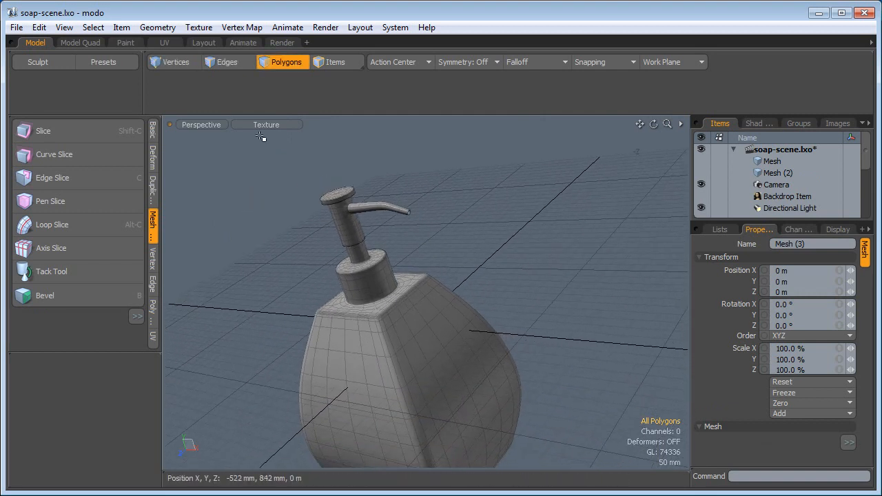
{"action": "left_click", "coordinate": [266, 125]}
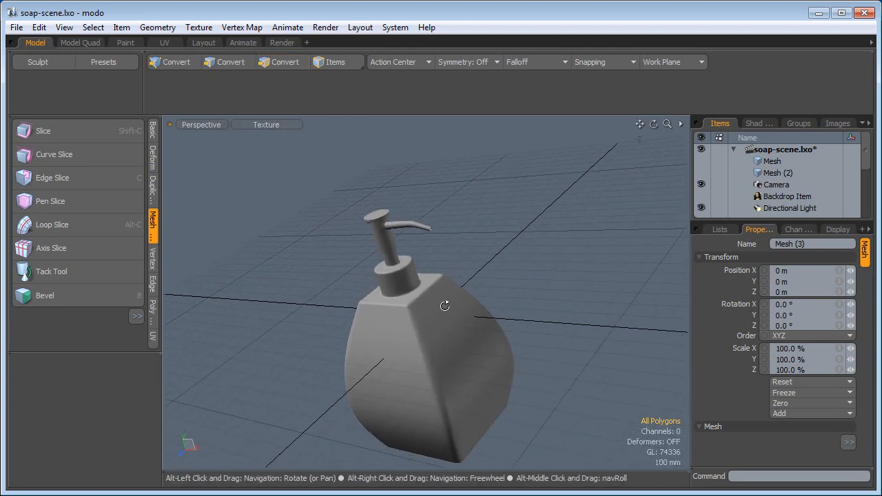
{"action": "left_click_drag", "start_coordinate": [445, 305], "coordinate": [310, 181]}
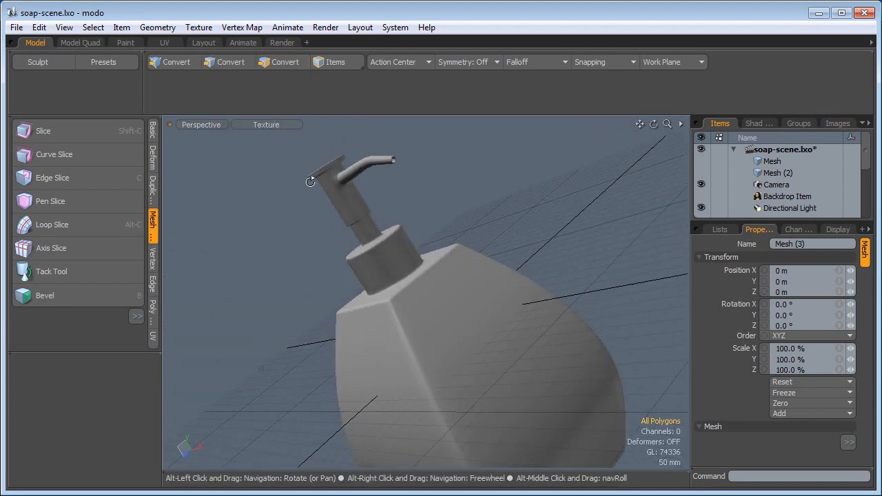